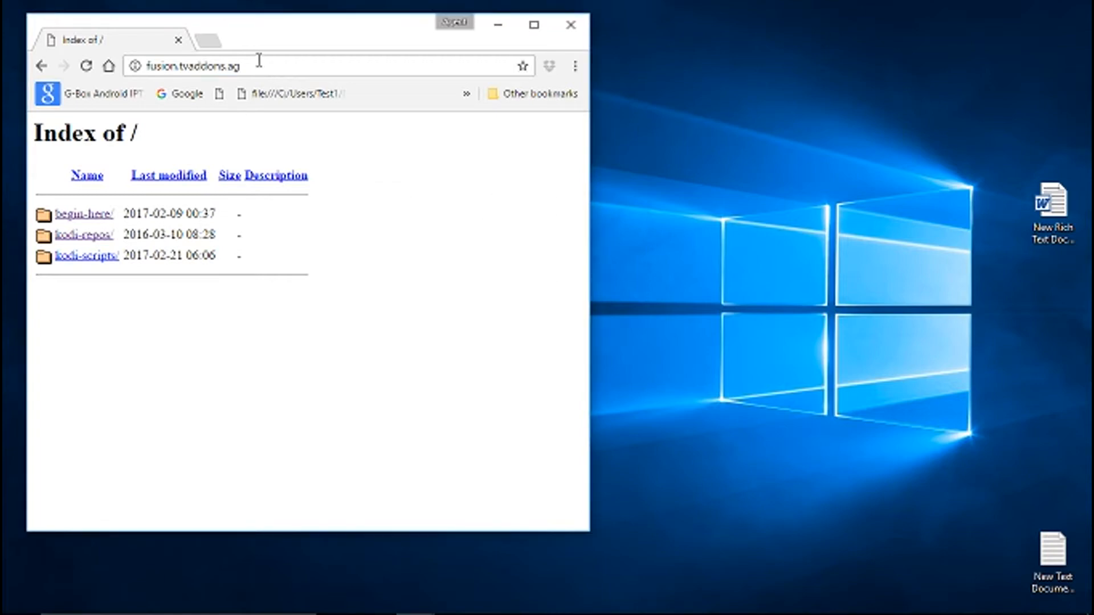
pyautogui.moveTo(317, 389)
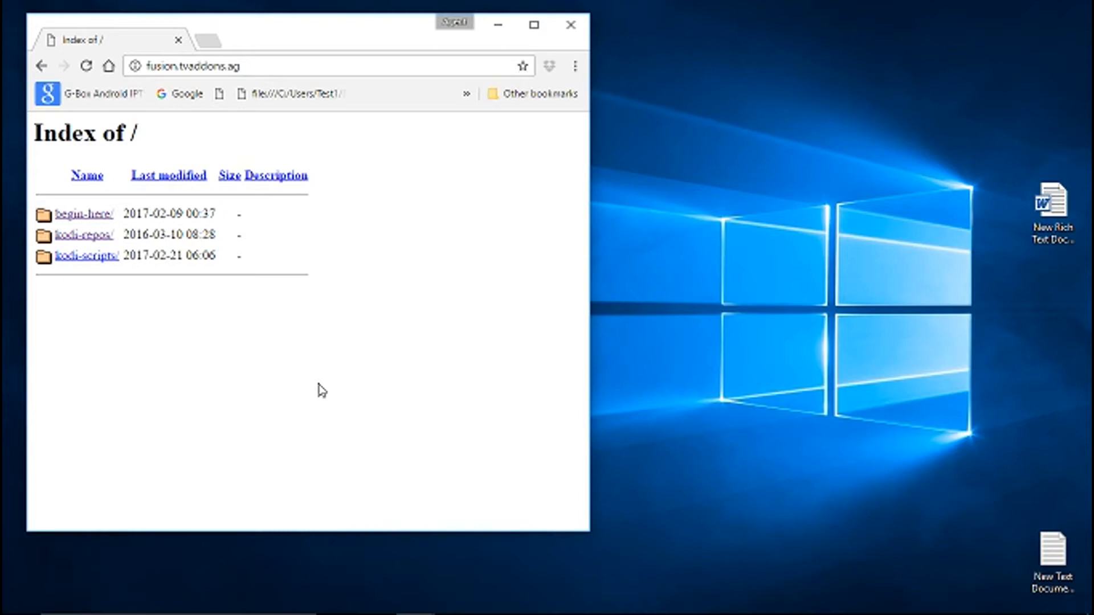
pyautogui.moveTo(121, 353)
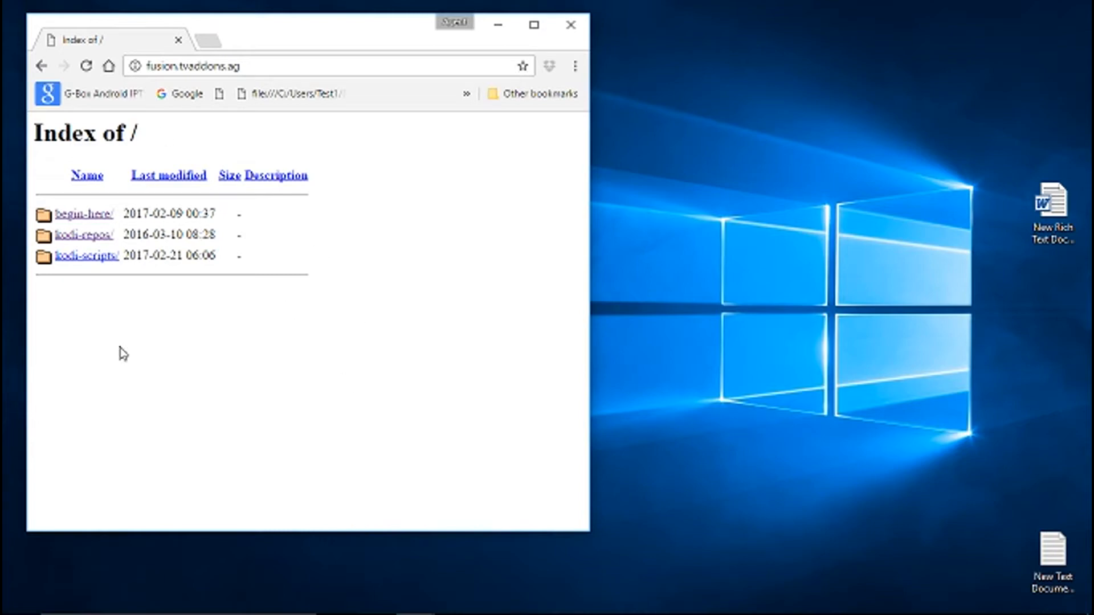
pyautogui.moveTo(106, 318)
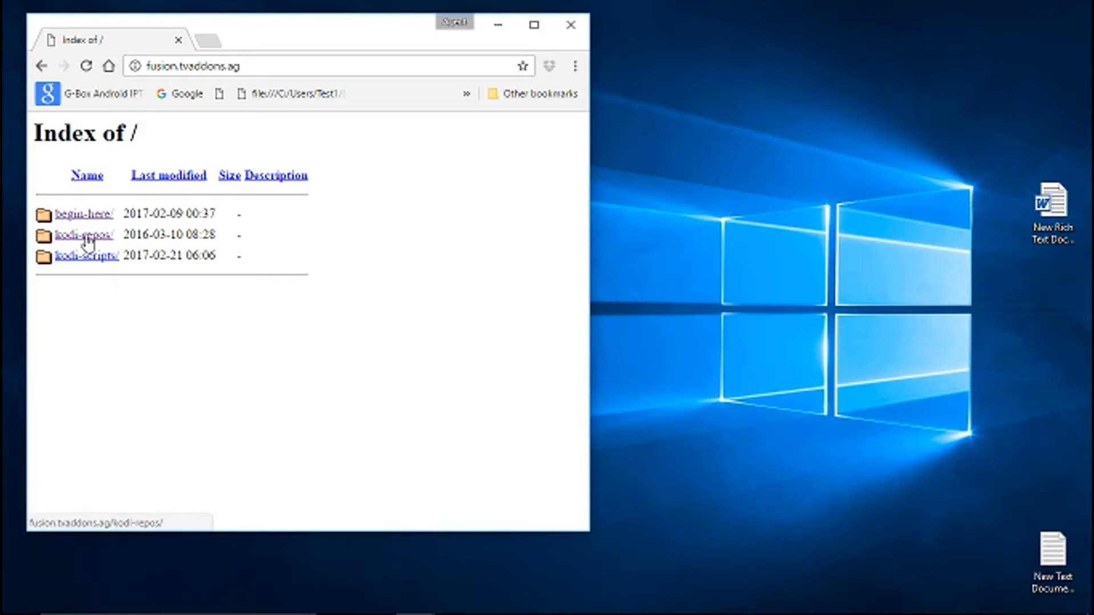
# Open kodi-repos and then its english subfolder on fusion.tvaddons.ag
pyautogui.click(83, 234)
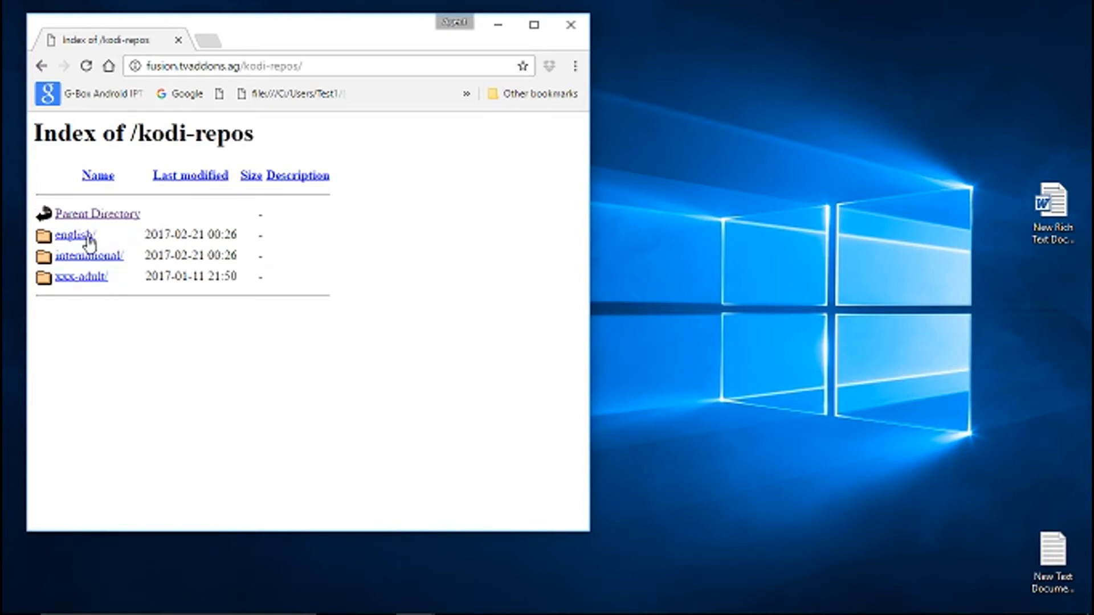
pyautogui.moveTo(93, 288)
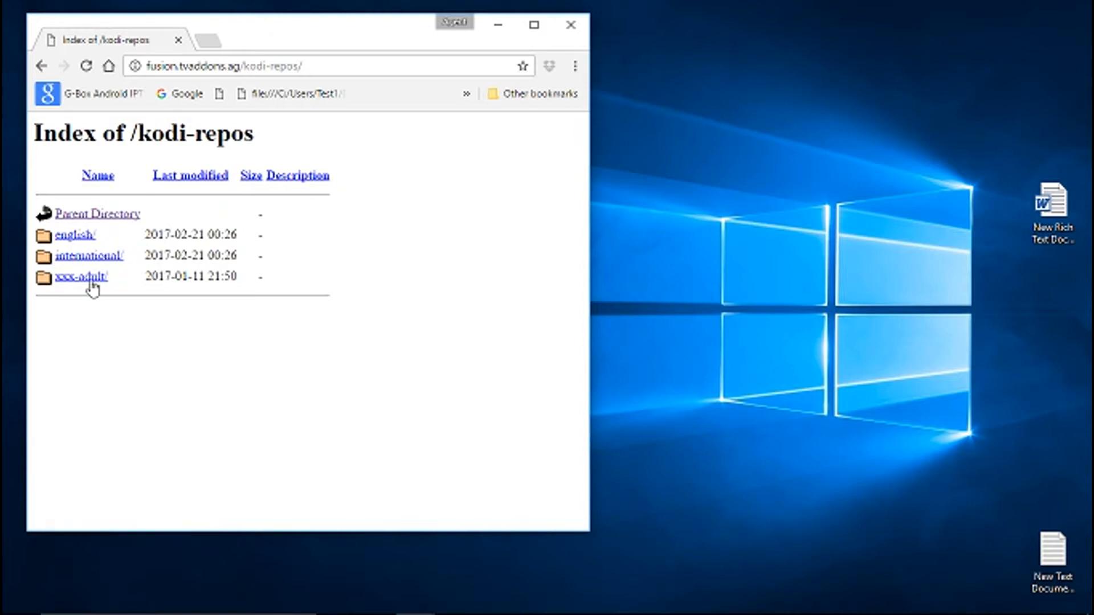
pyautogui.moveTo(152, 355)
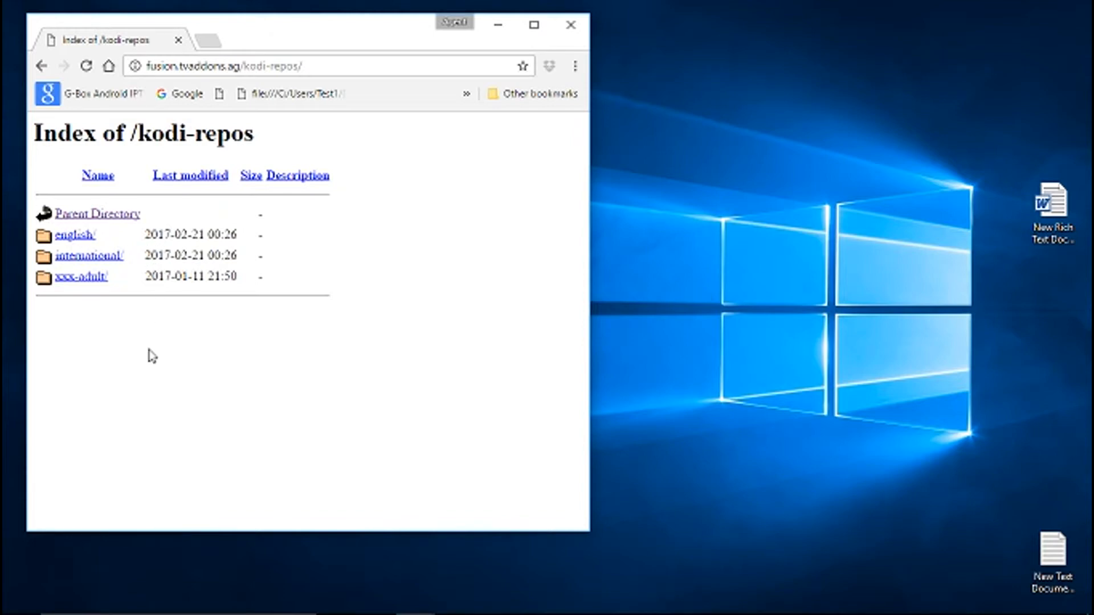
pyautogui.click(74, 235)
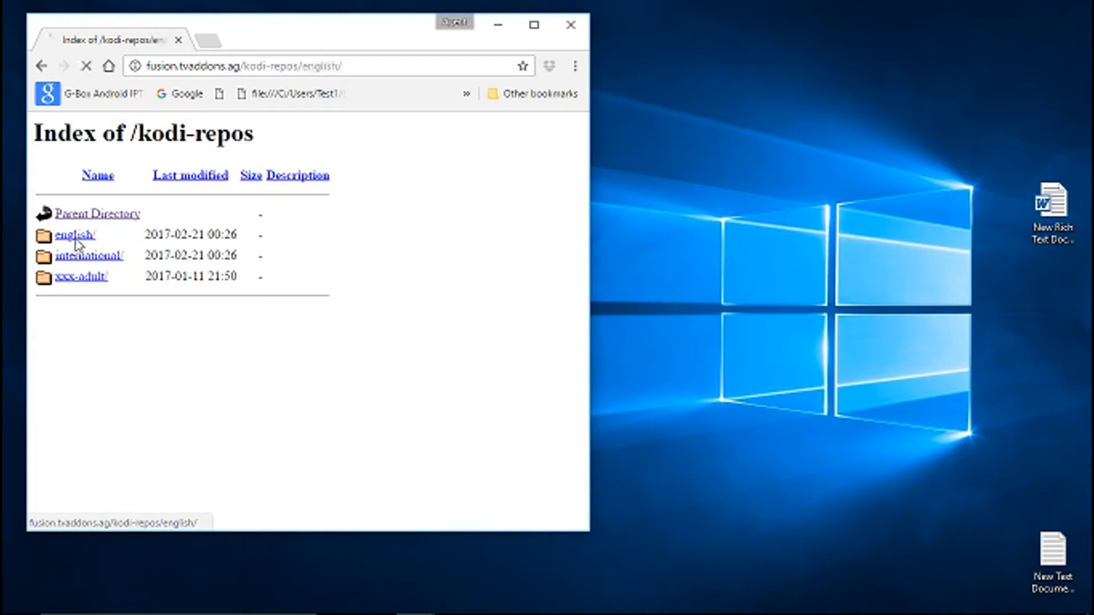
# Scroll the english repository index and download repository.xbmchub-1.0.7.zip
pyautogui.click(74, 236)
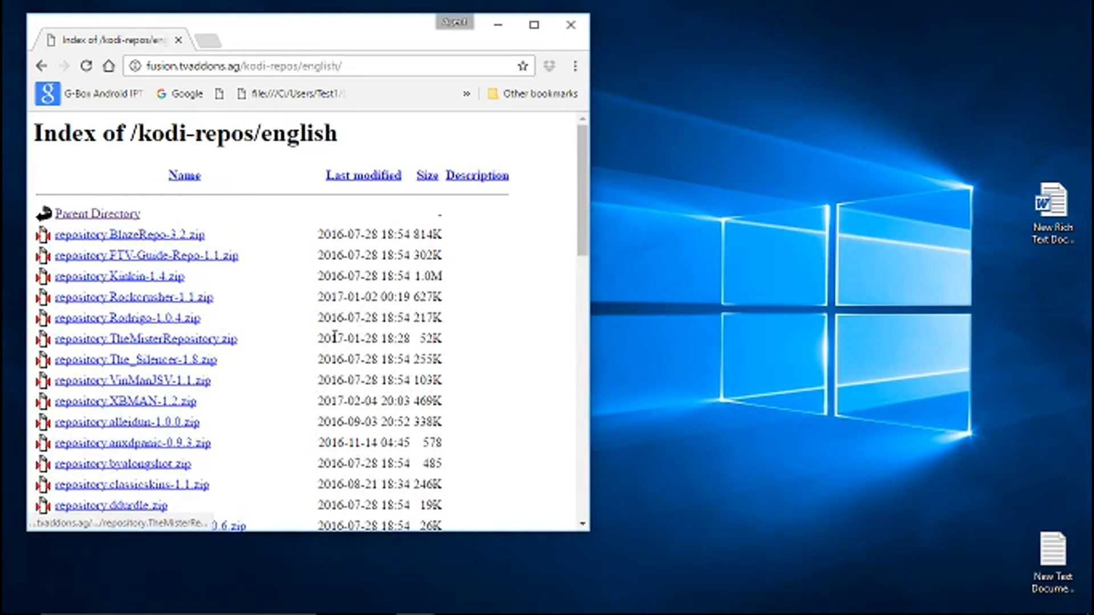
pyautogui.scroll(-3)
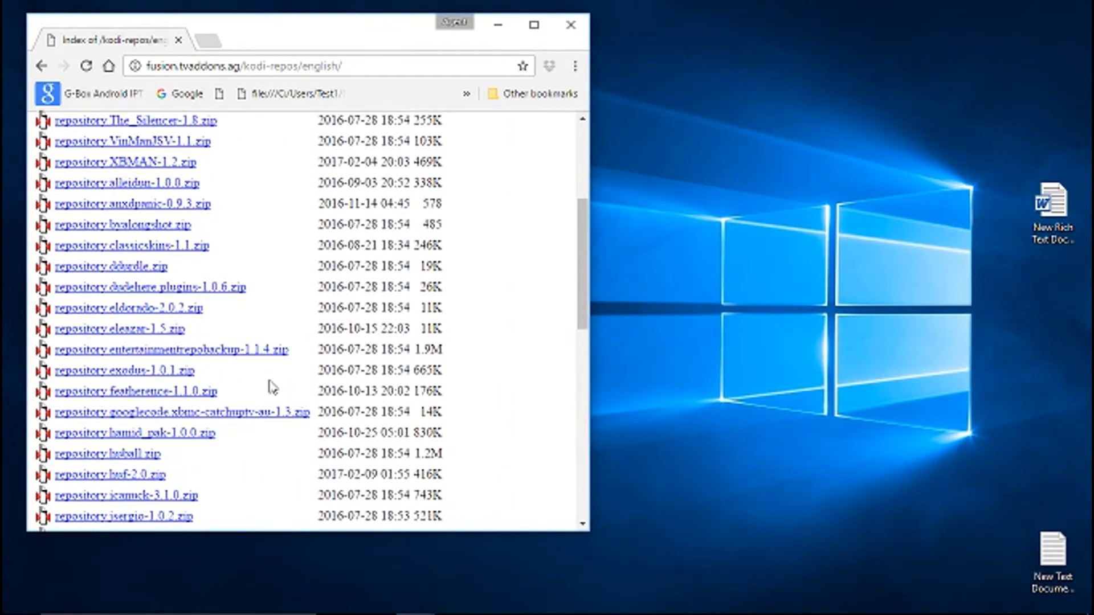
pyautogui.scroll(-3)
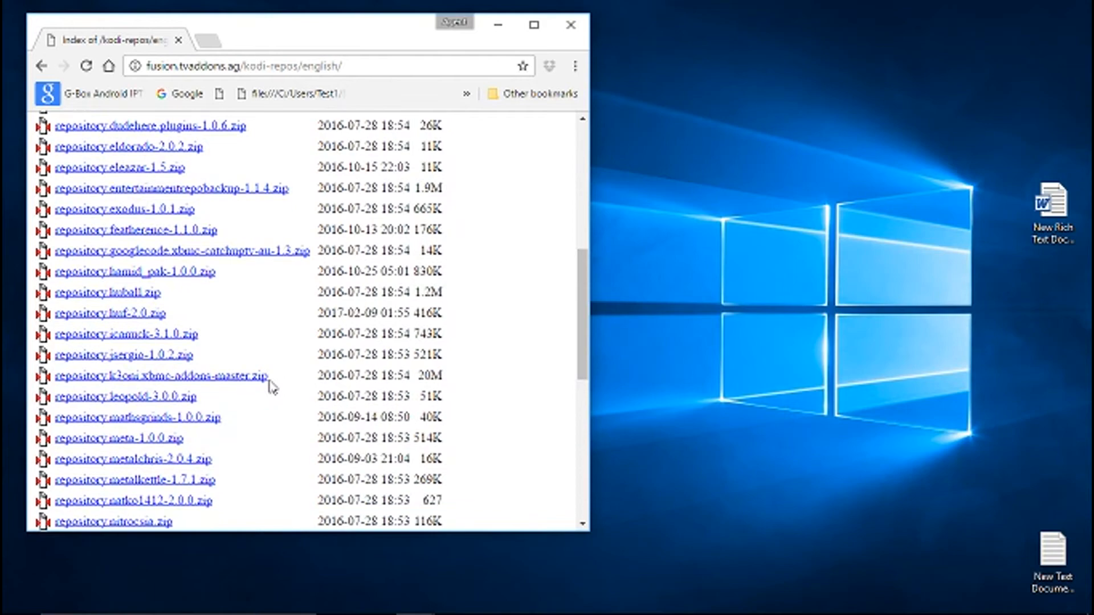
pyautogui.scroll(-3)
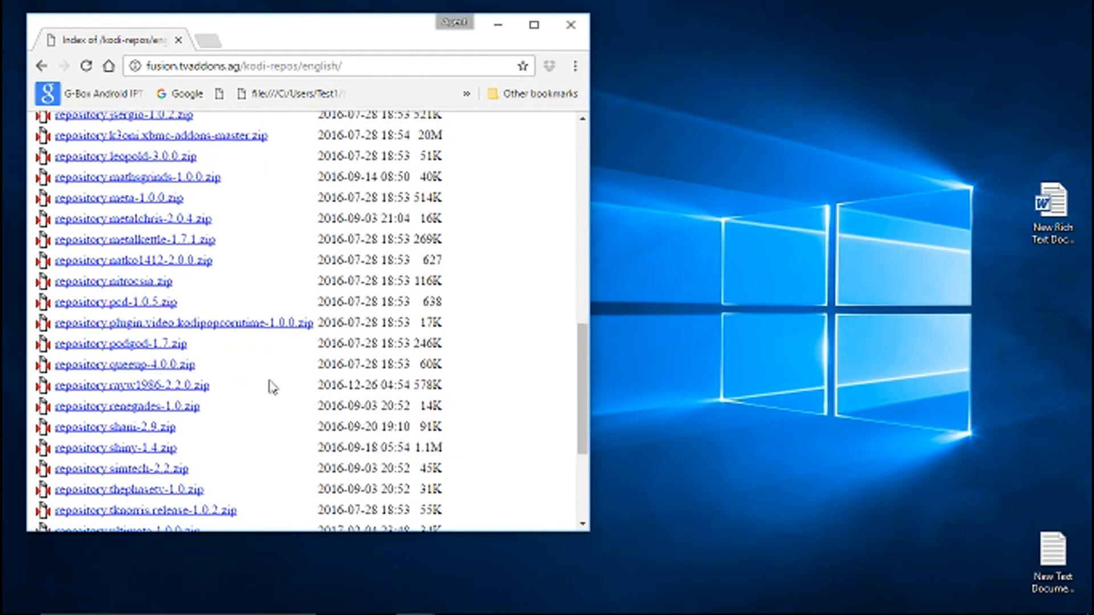
pyautogui.scroll(3)
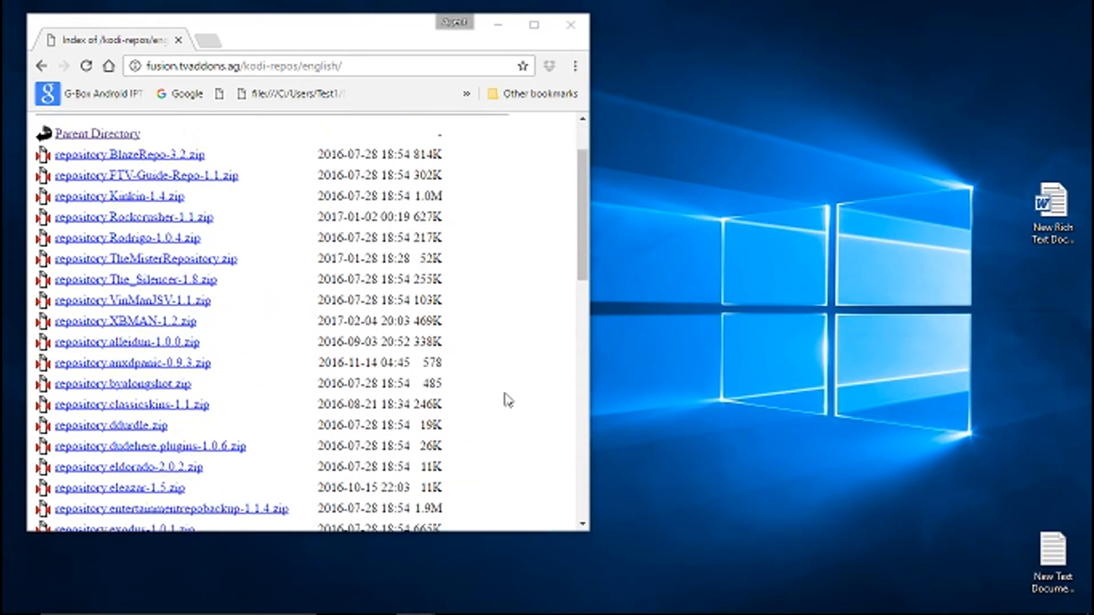
pyautogui.scroll(-3)
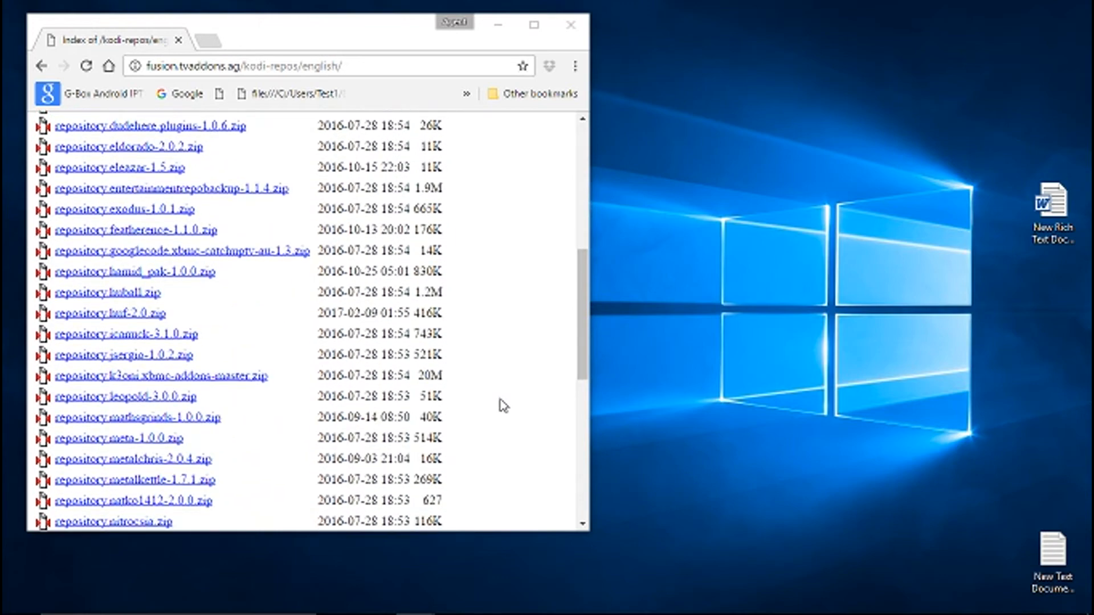
pyautogui.scroll(-3)
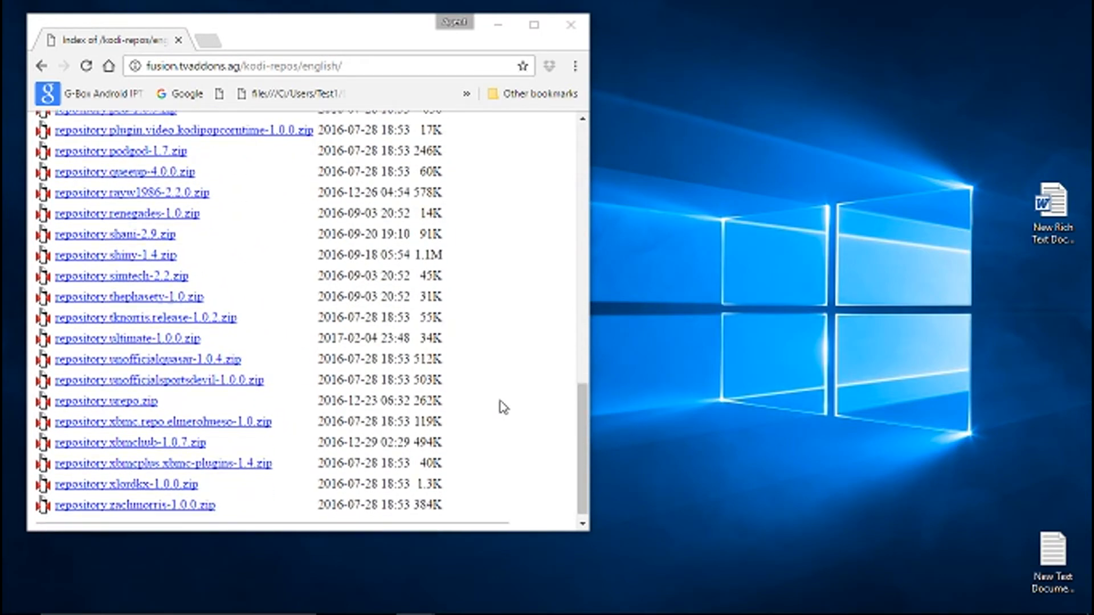
pyautogui.scroll(-3)
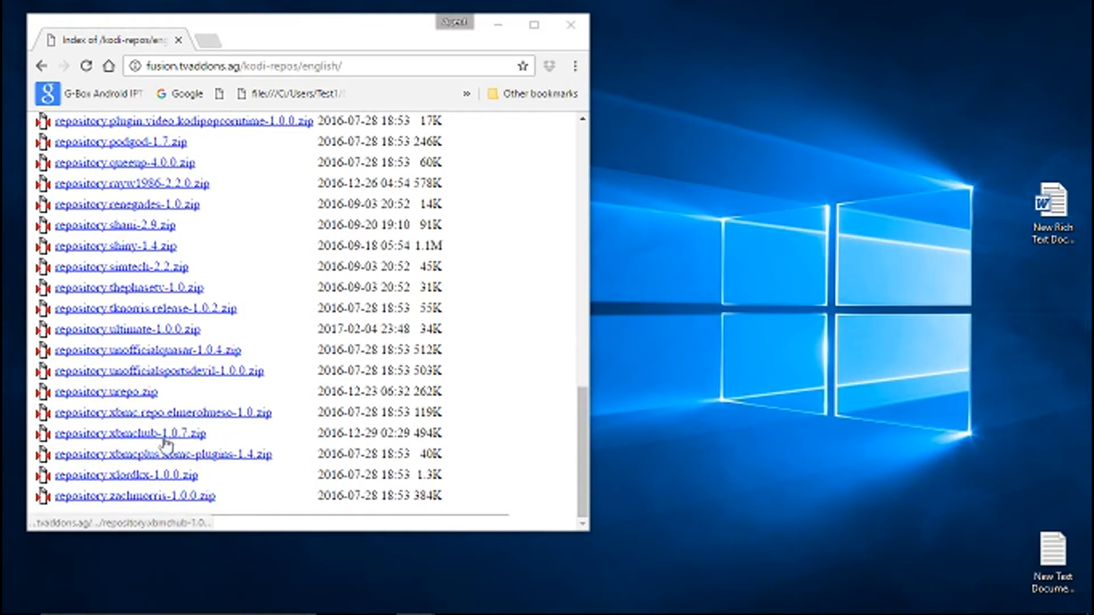
pyautogui.click(127, 433)
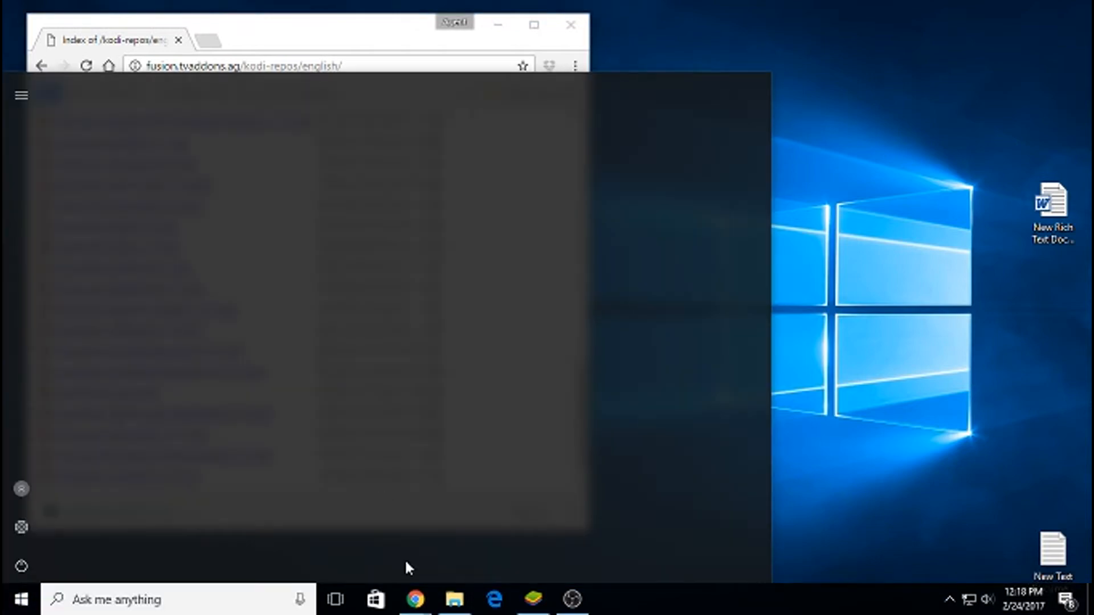
# Launch Kodi from the Windows Start menu
pyautogui.click(15, 599)
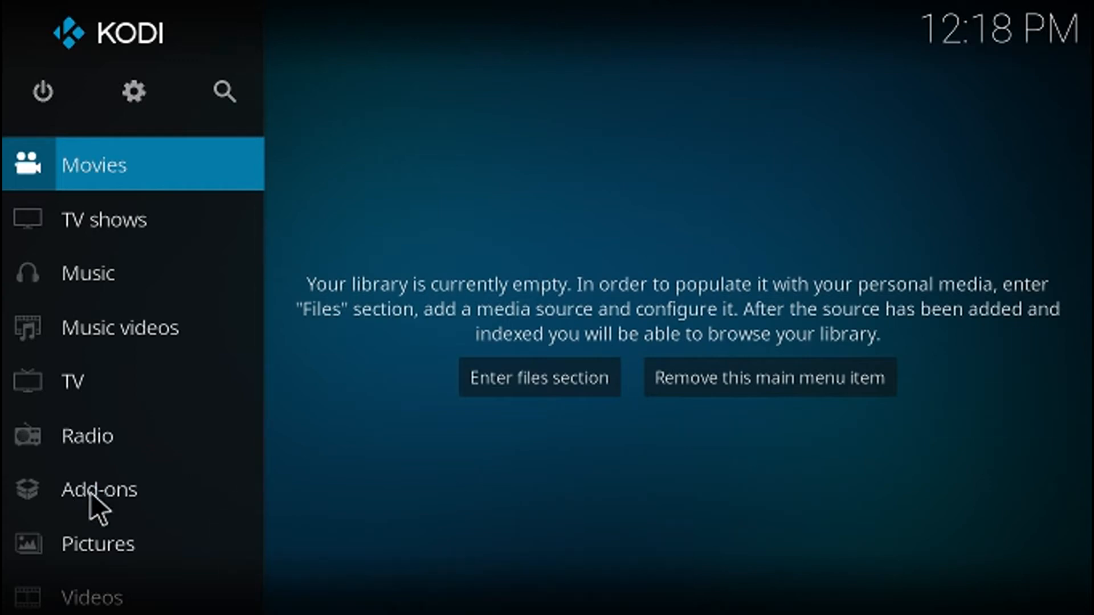
# Try Install from zip file in Kodi's add-on browser, triggering the unknown-sources notice
pyautogui.click(99, 488)
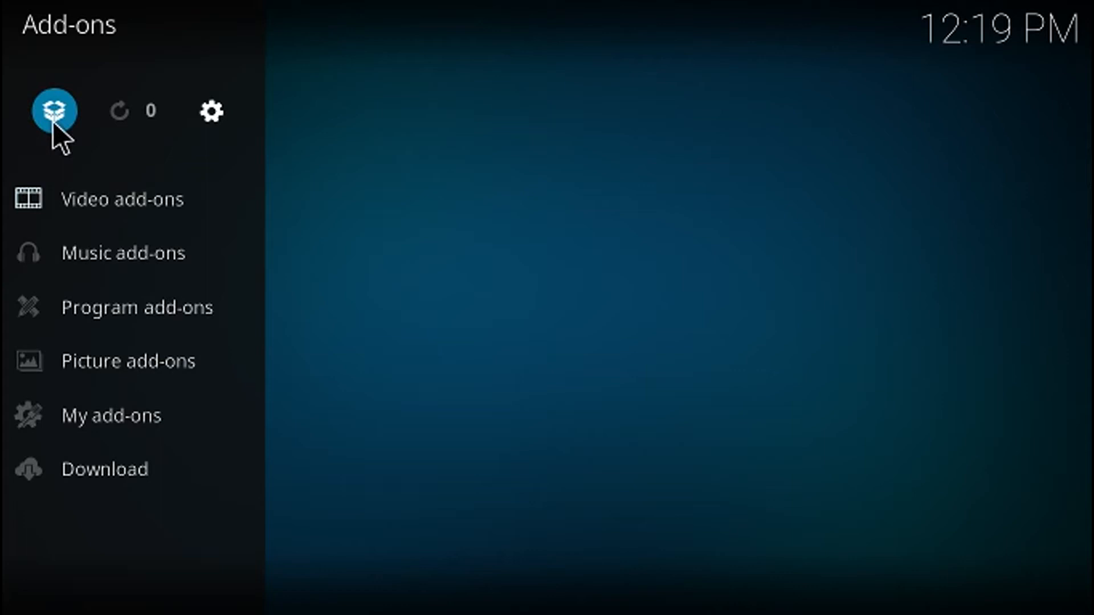
pyautogui.click(54, 110)
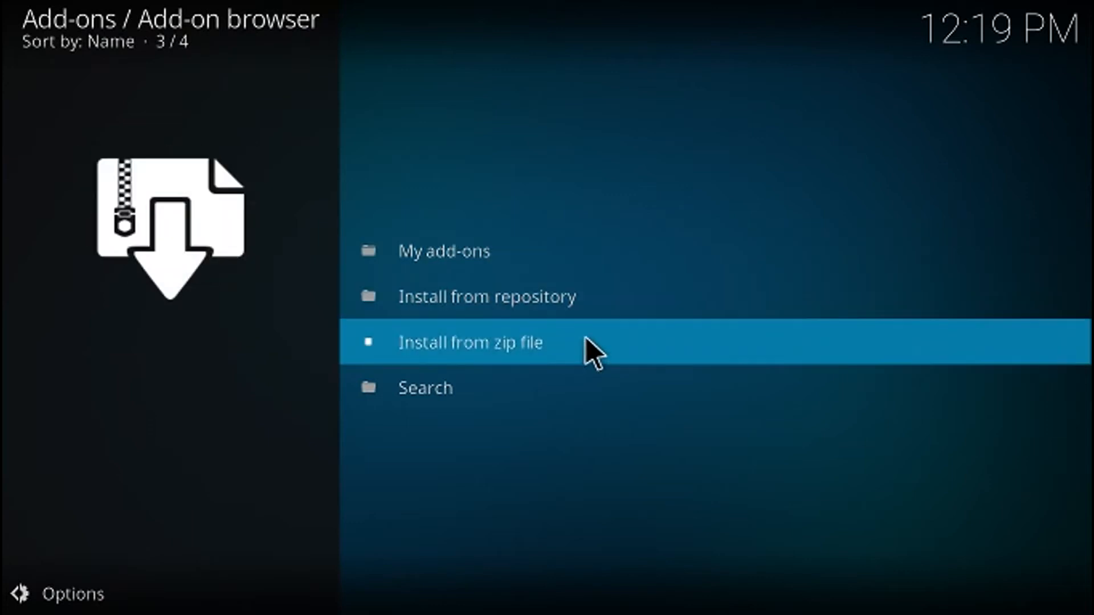
pyautogui.moveTo(617, 352)
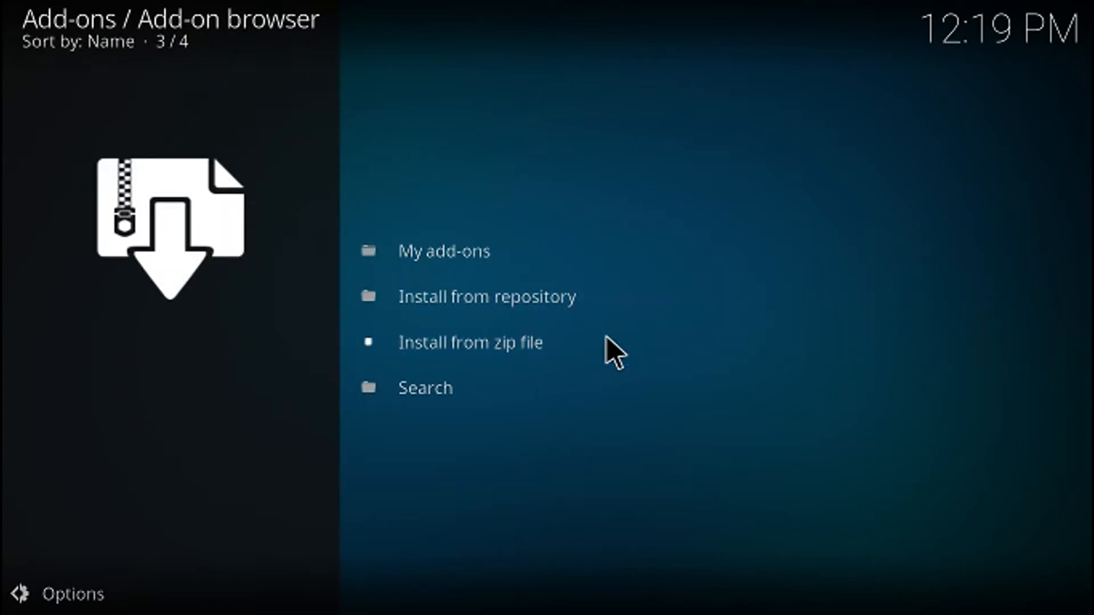
pyautogui.click(470, 342)
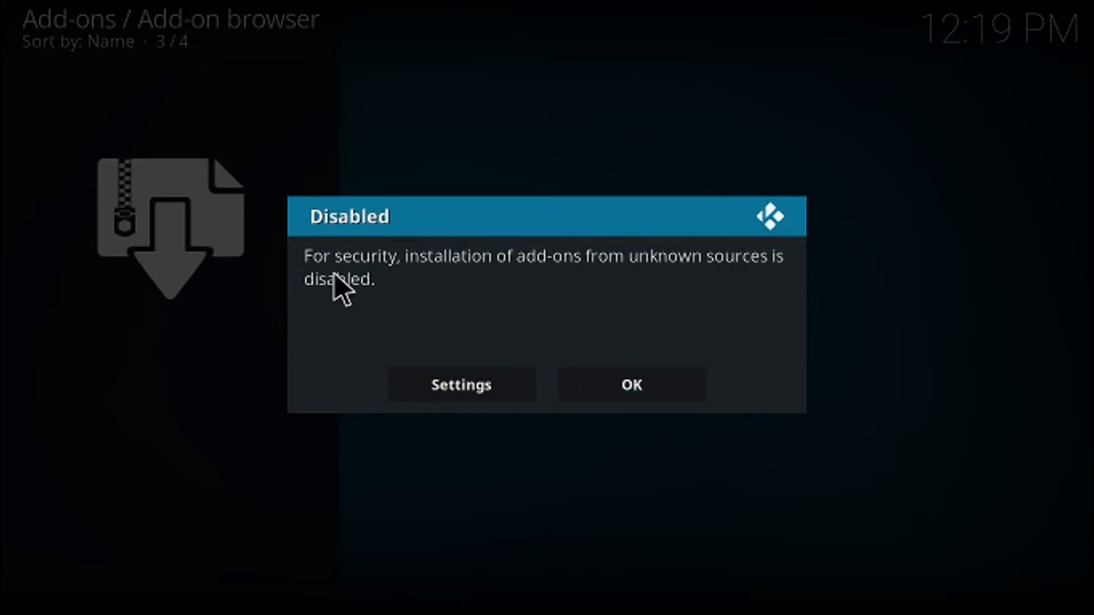
pyautogui.moveTo(363, 286)
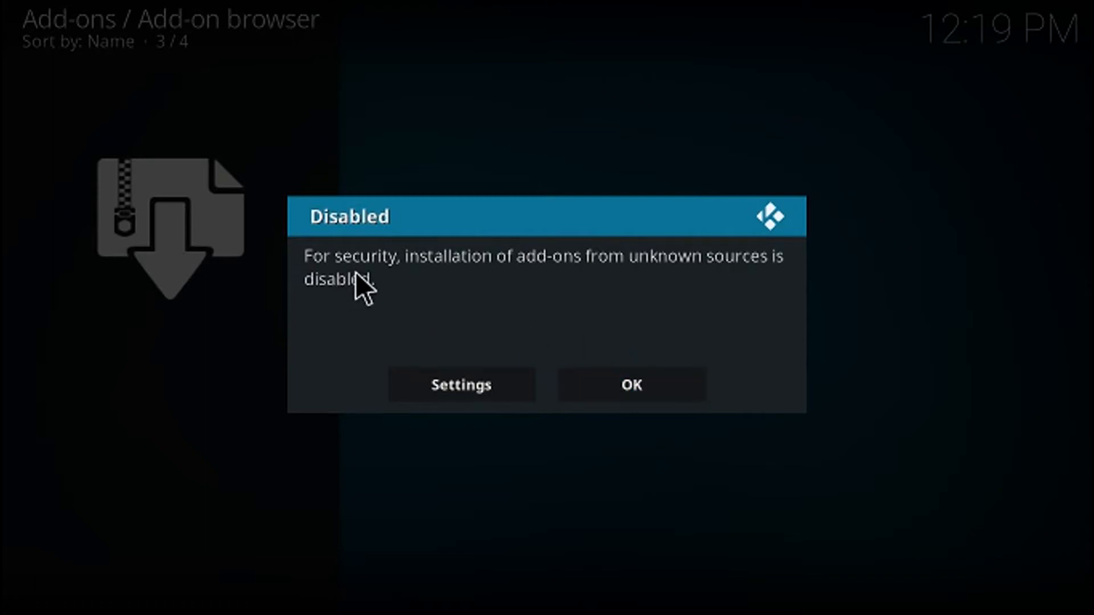
pyautogui.moveTo(572, 286)
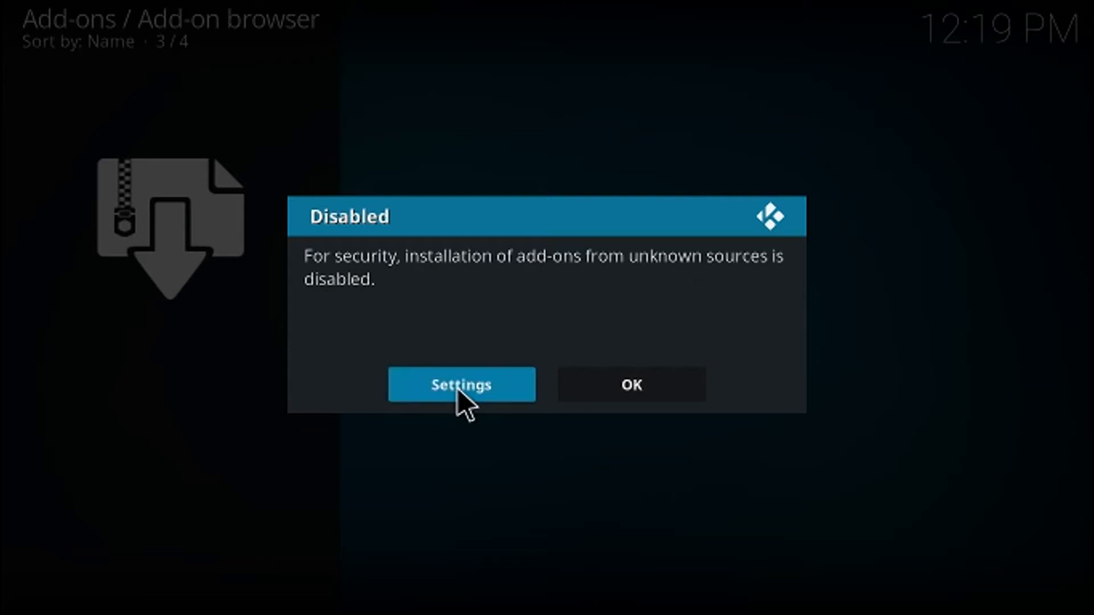
# Enable Unknown sources in settings and accept the warning
pyautogui.click(460, 384)
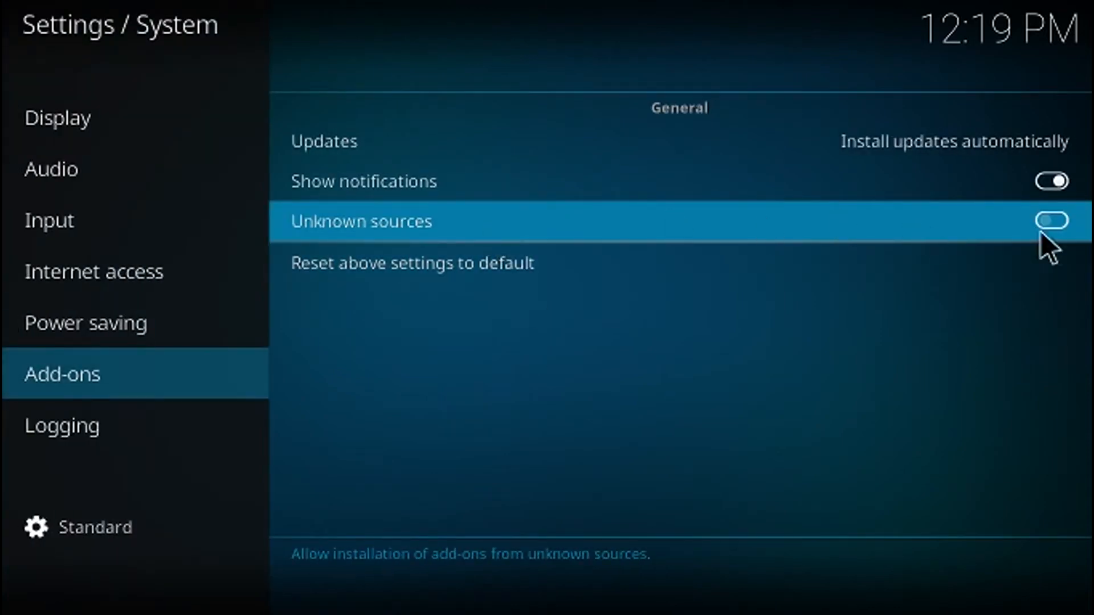
pyautogui.click(1050, 220)
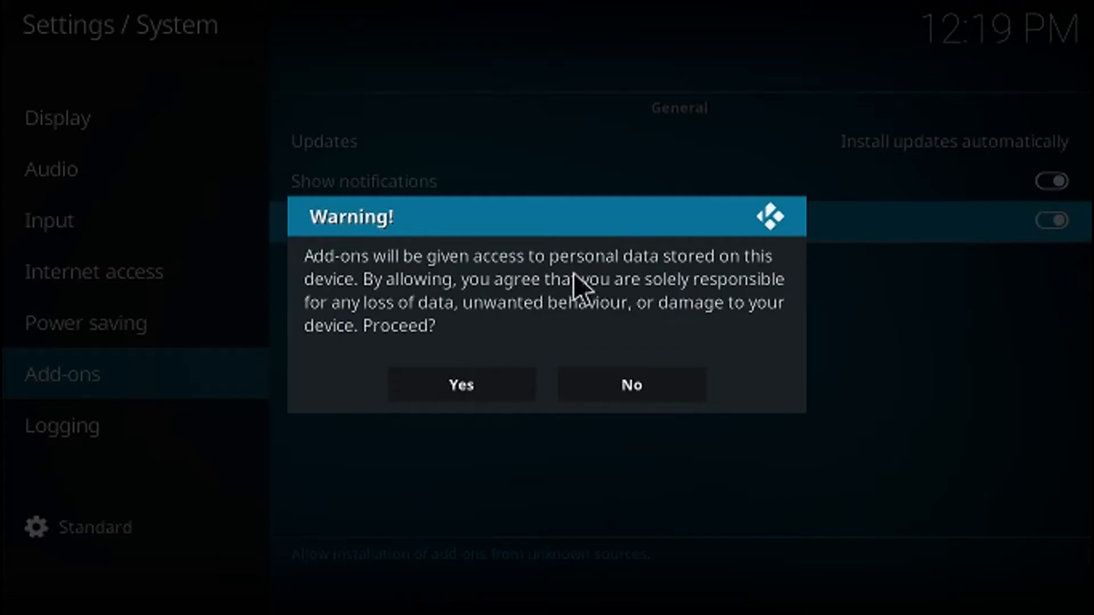
pyautogui.moveTo(460, 384)
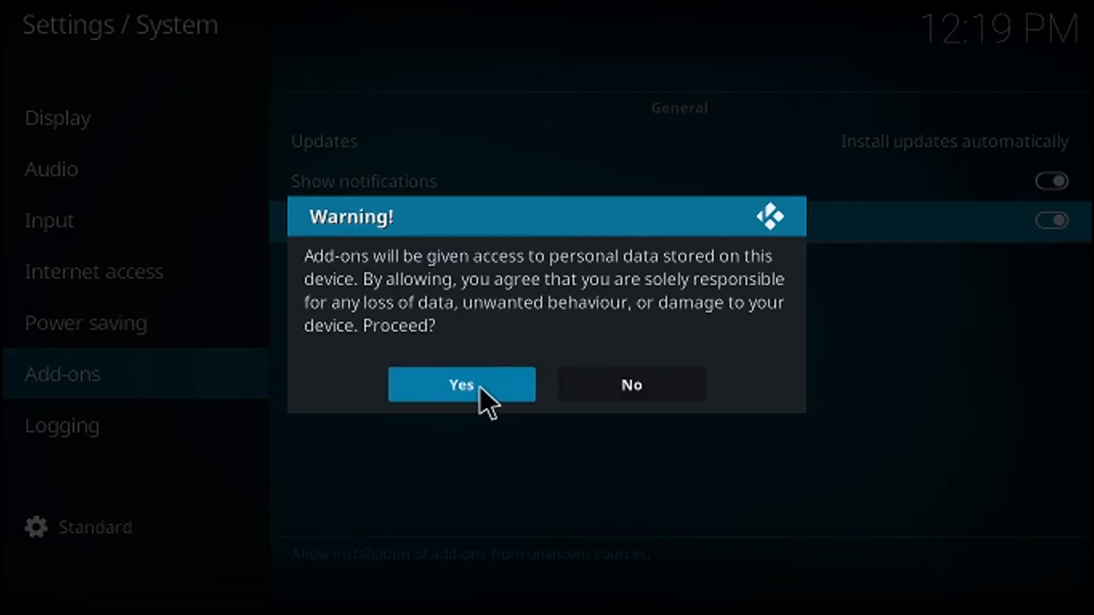
pyautogui.click(460, 385)
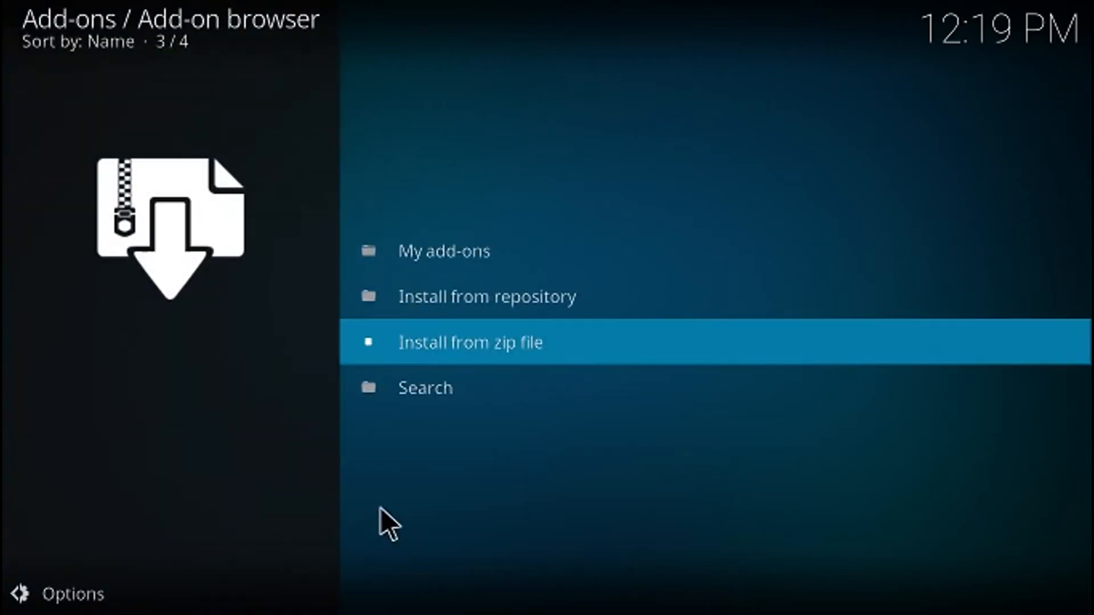
# Browse C:, Users and Downloads to select repository.xbmchub-1.0.7.zip for install
pyautogui.click(470, 342)
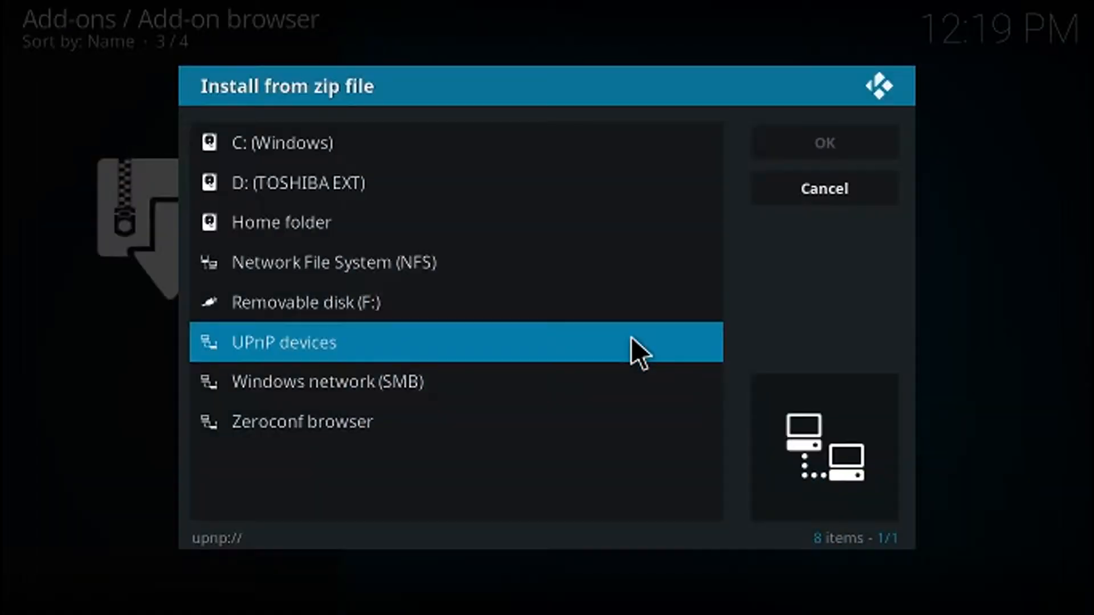
pyautogui.click(281, 143)
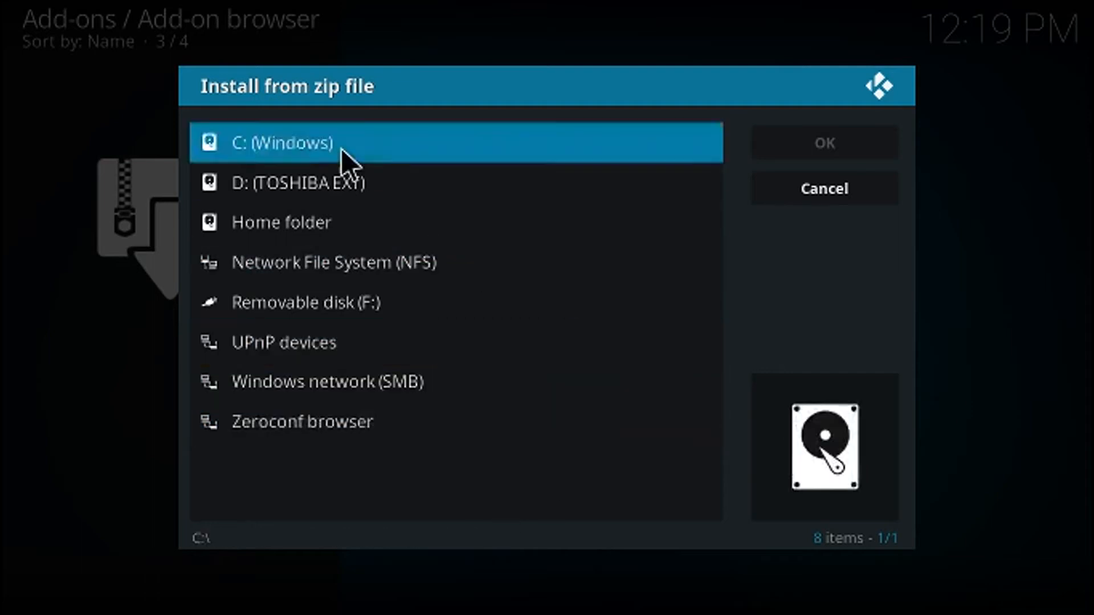
pyautogui.click(303, 421)
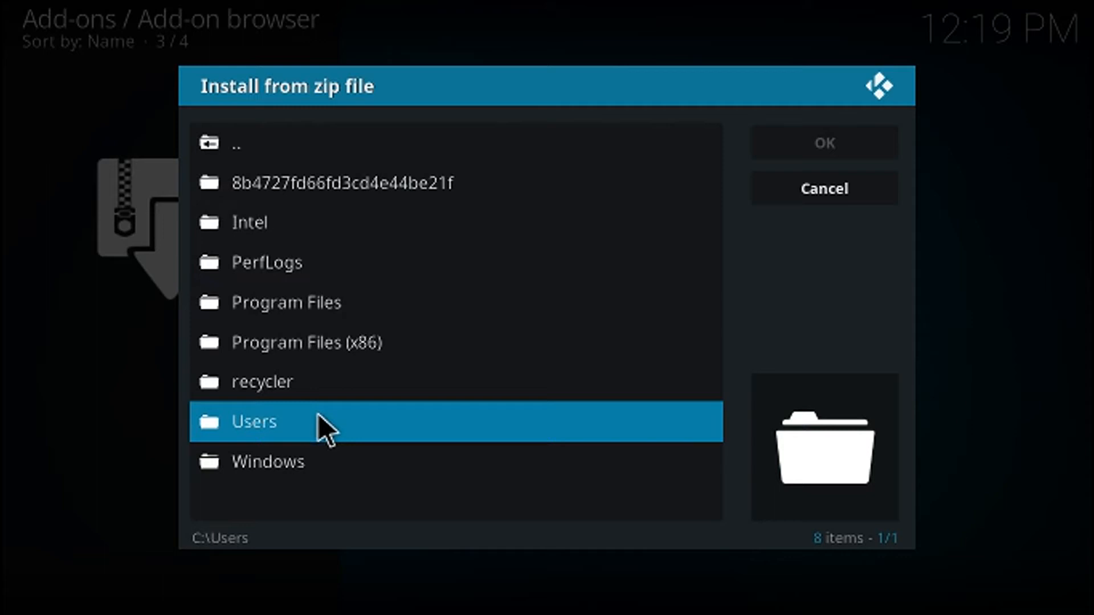
pyautogui.doubleClick(253, 422)
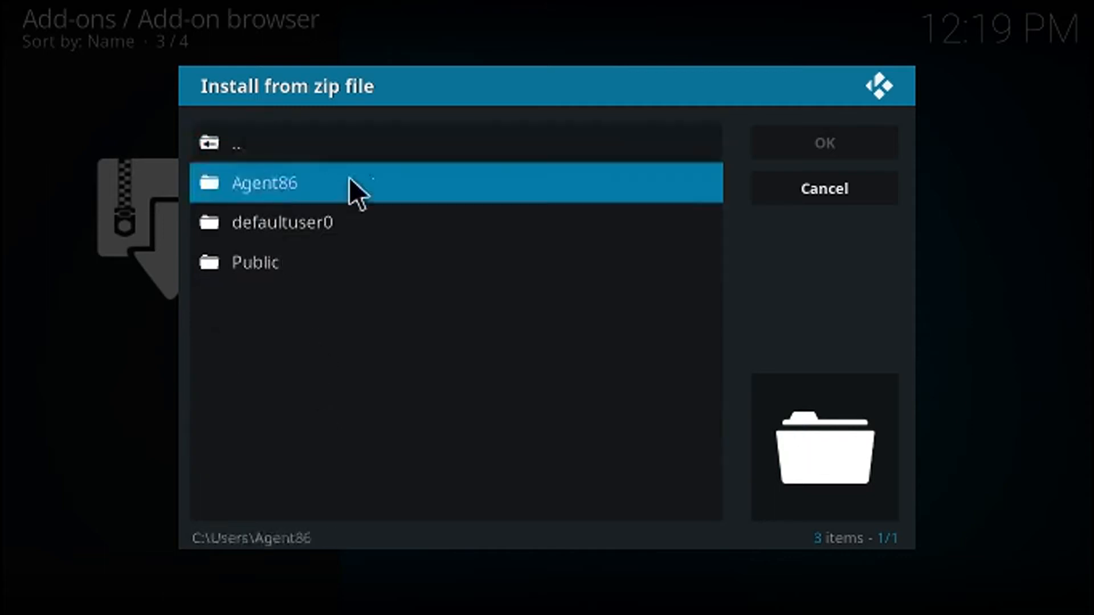
pyautogui.moveTo(382, 194)
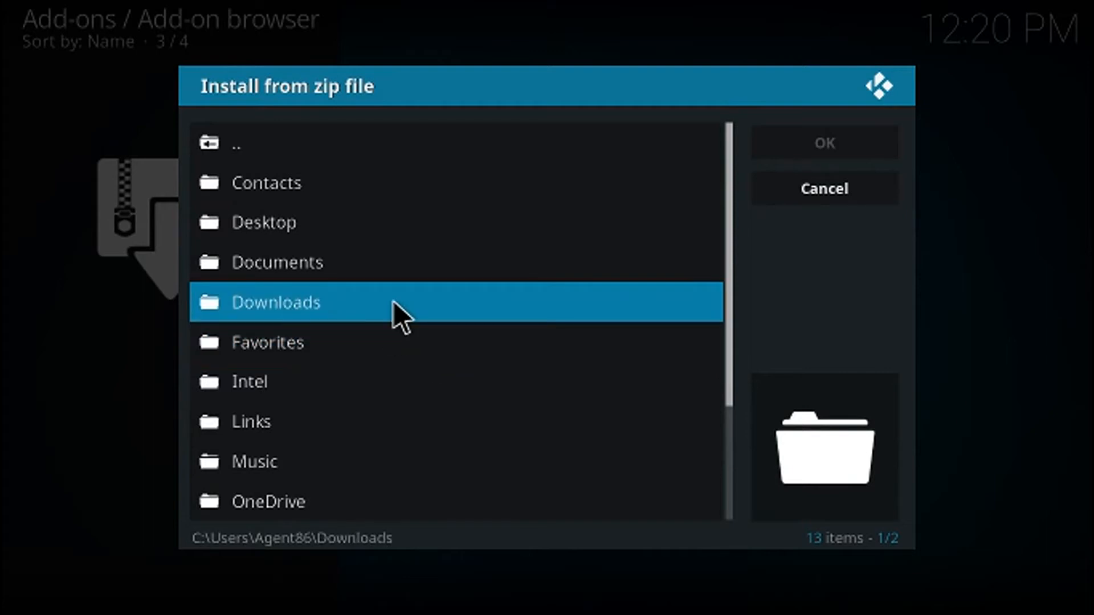
pyautogui.doubleClick(276, 302)
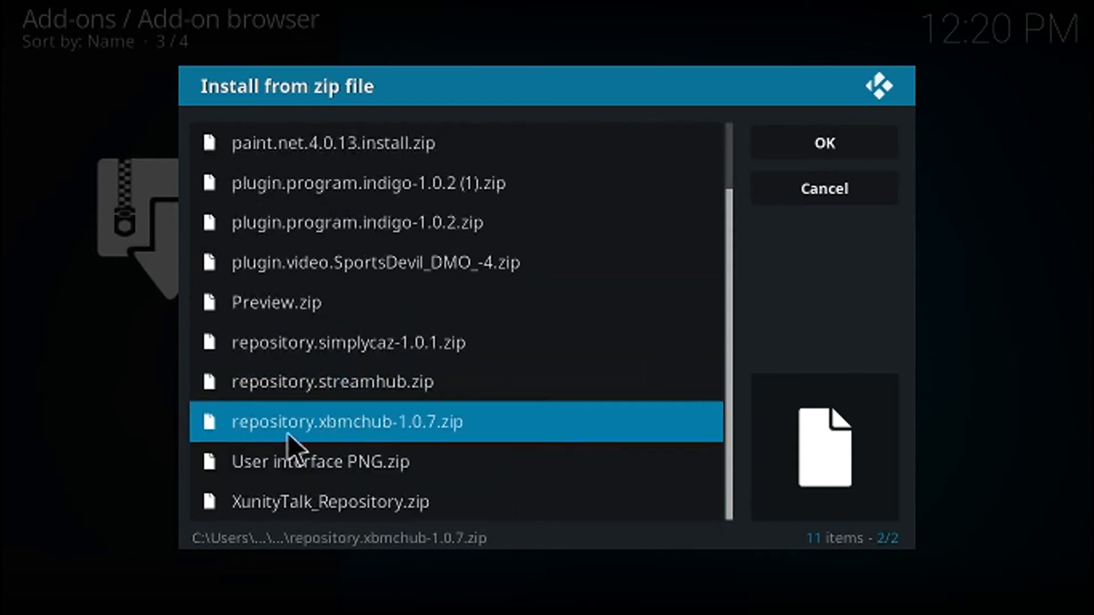
pyautogui.moveTo(332, 435)
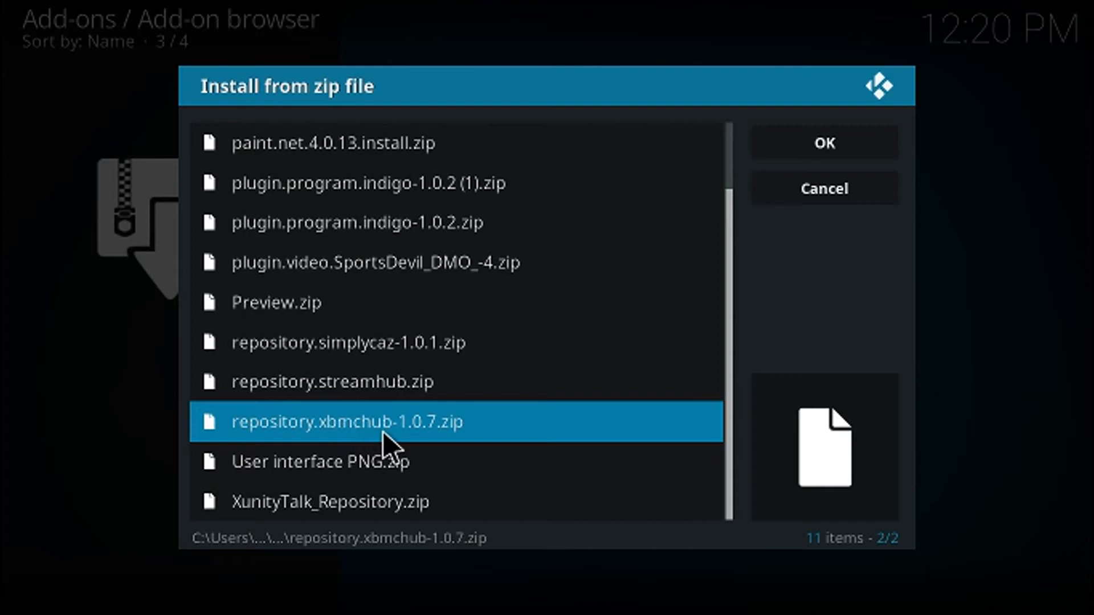
pyautogui.moveTo(462, 447)
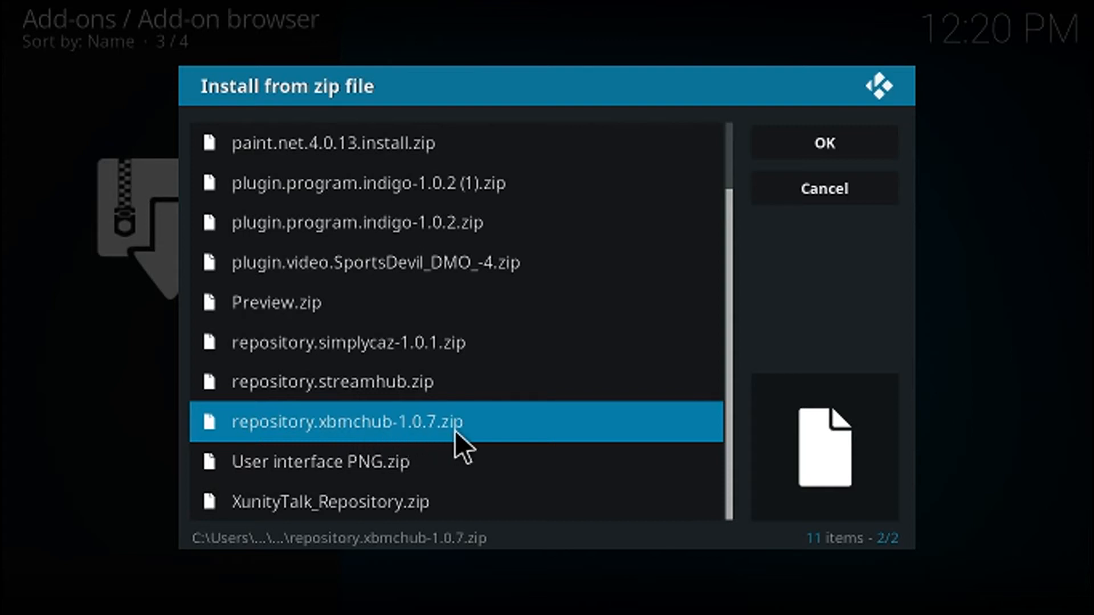
pyautogui.moveTo(503, 443)
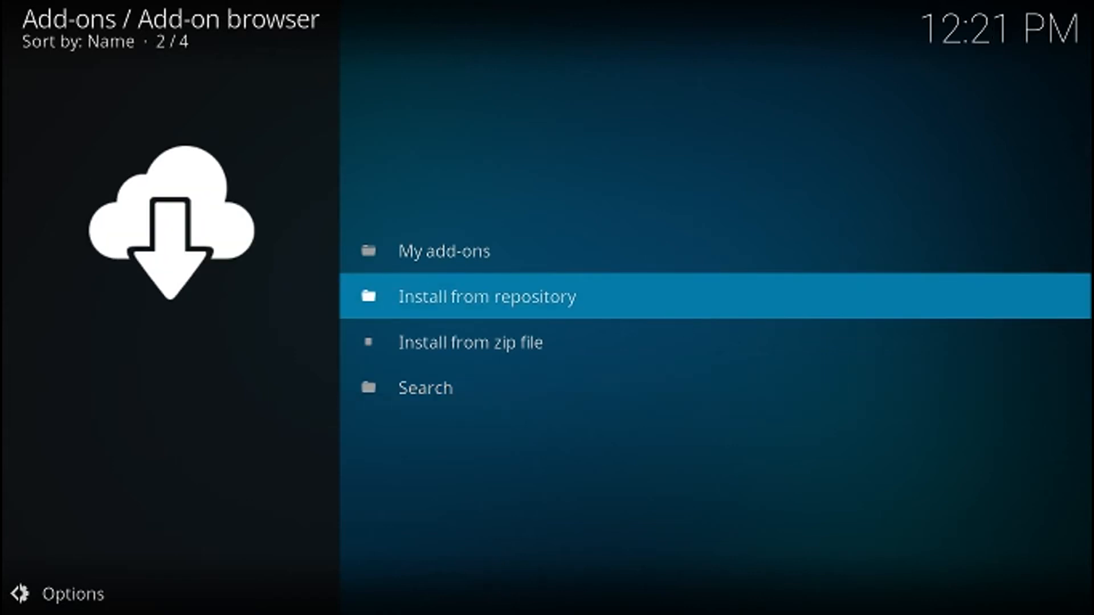
pyautogui.moveTo(648, 311)
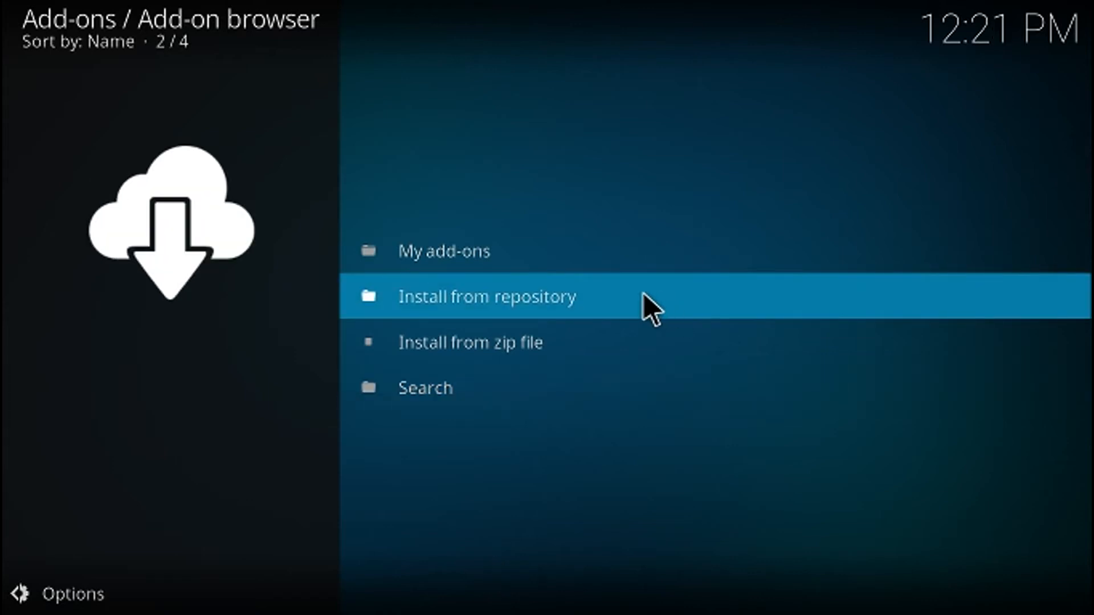
pyautogui.moveTo(619, 311)
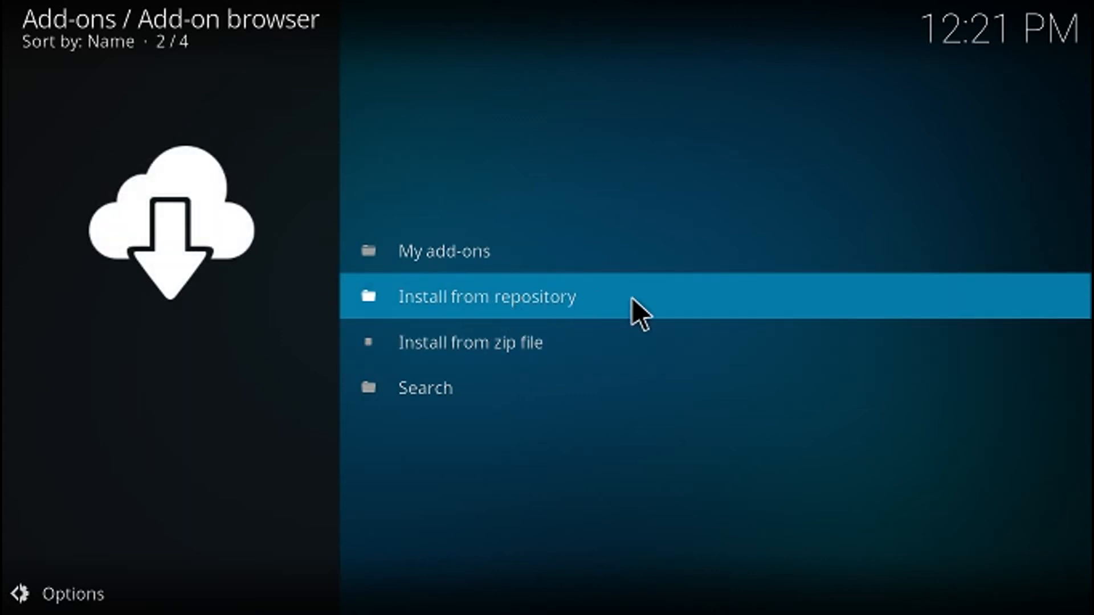
# Open the TVADDONS.AG Add-on Repository from Install from repository
pyautogui.click(487, 296)
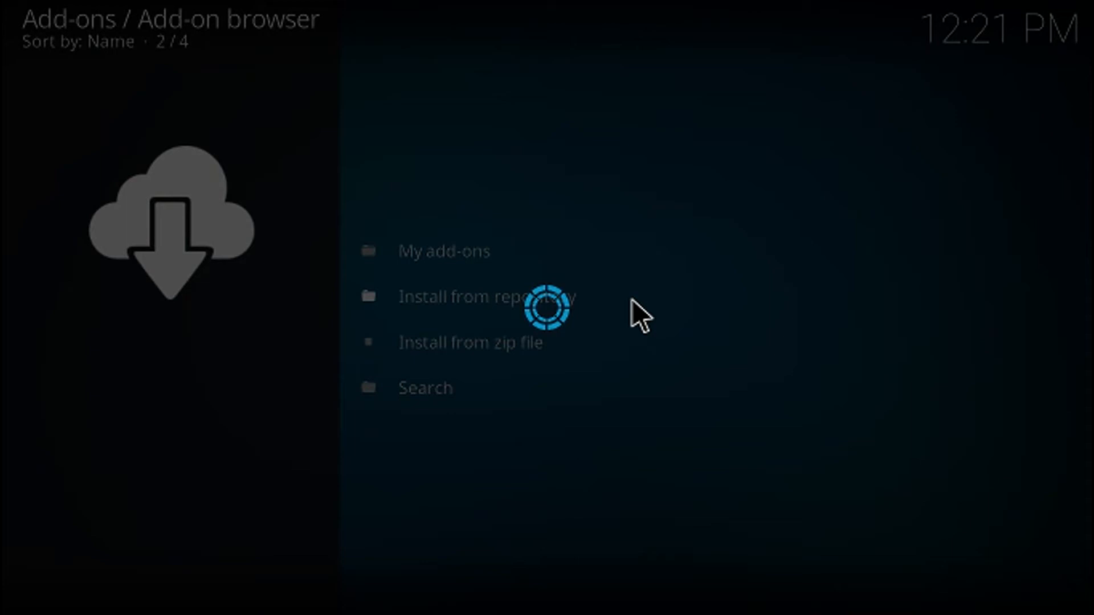
pyautogui.click(466, 295)
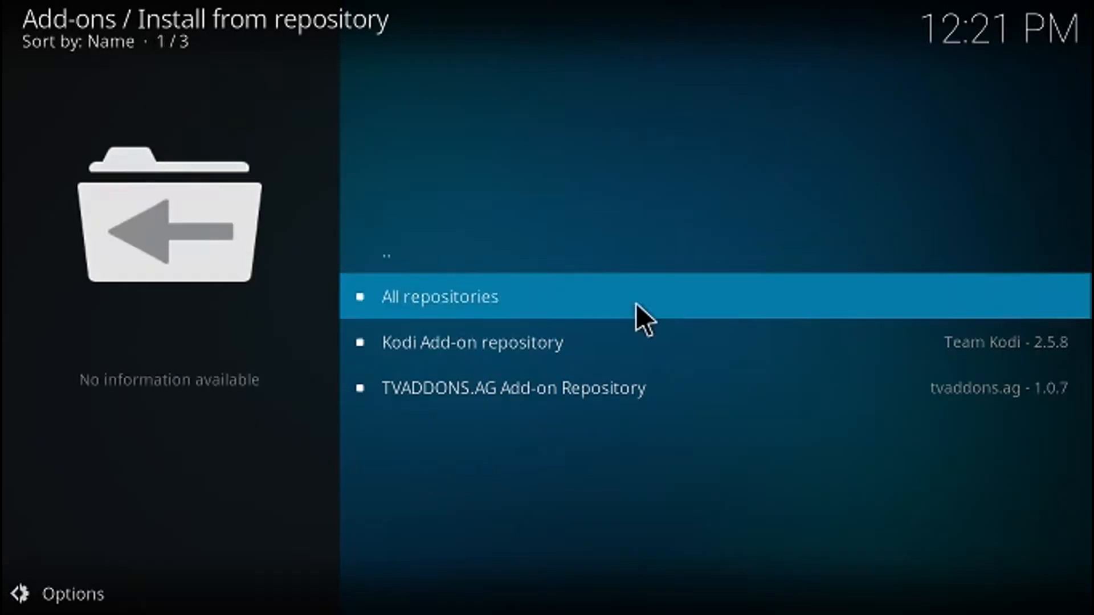
pyautogui.click(513, 388)
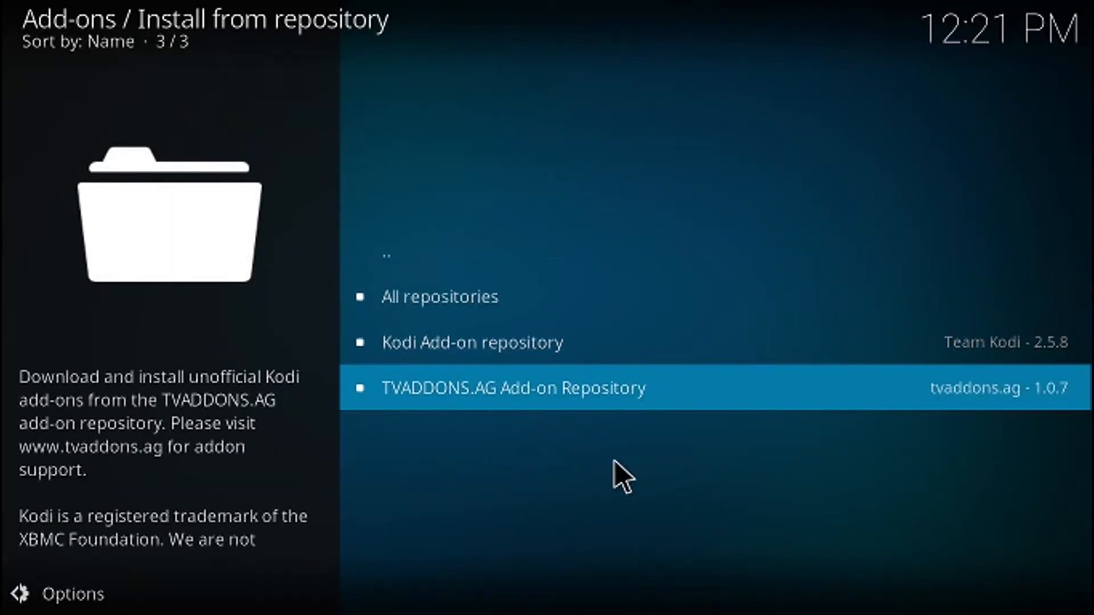
pyautogui.click(513, 388)
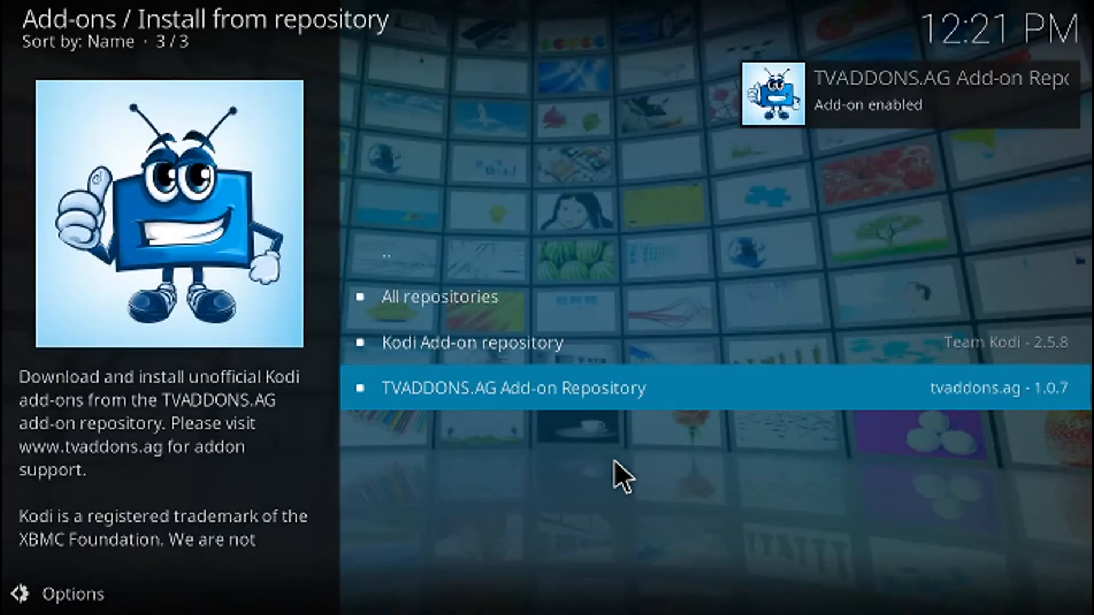
pyautogui.moveTo(675, 401)
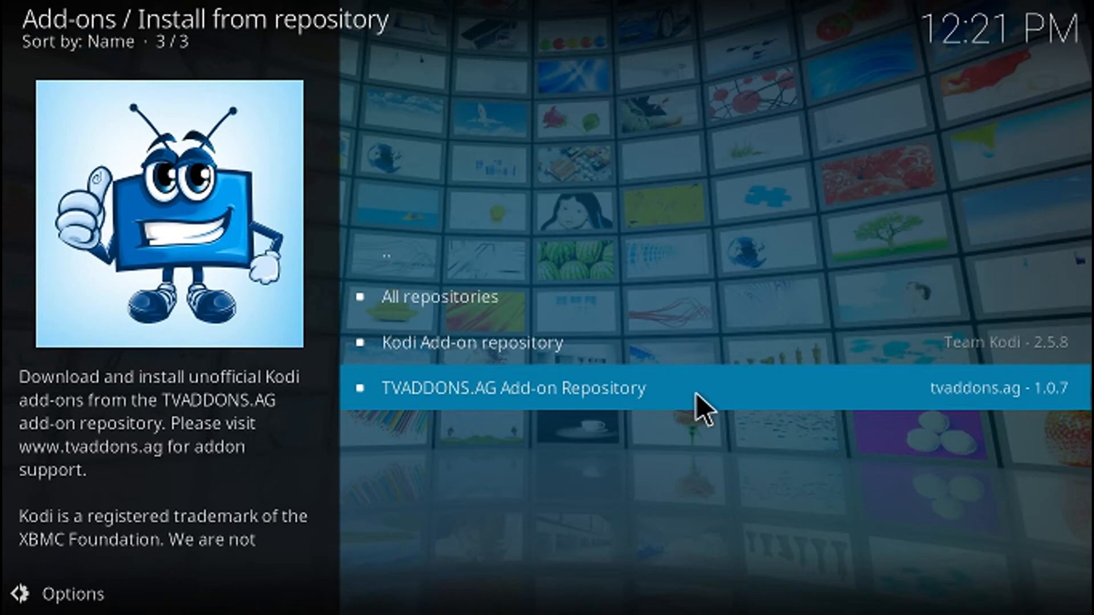
pyautogui.click(514, 388)
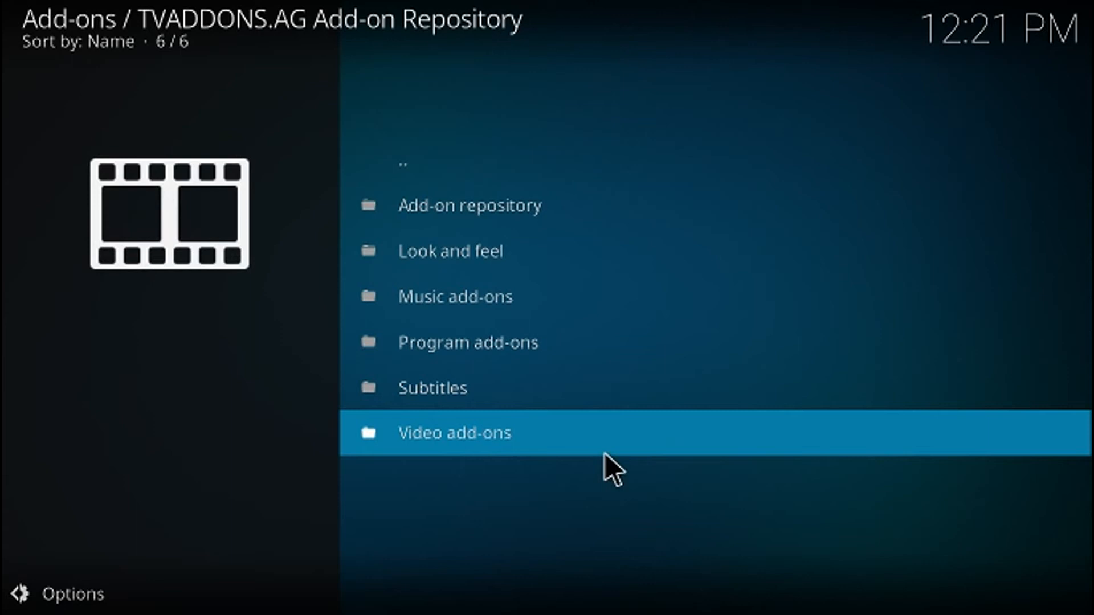
pyautogui.moveTo(488, 436)
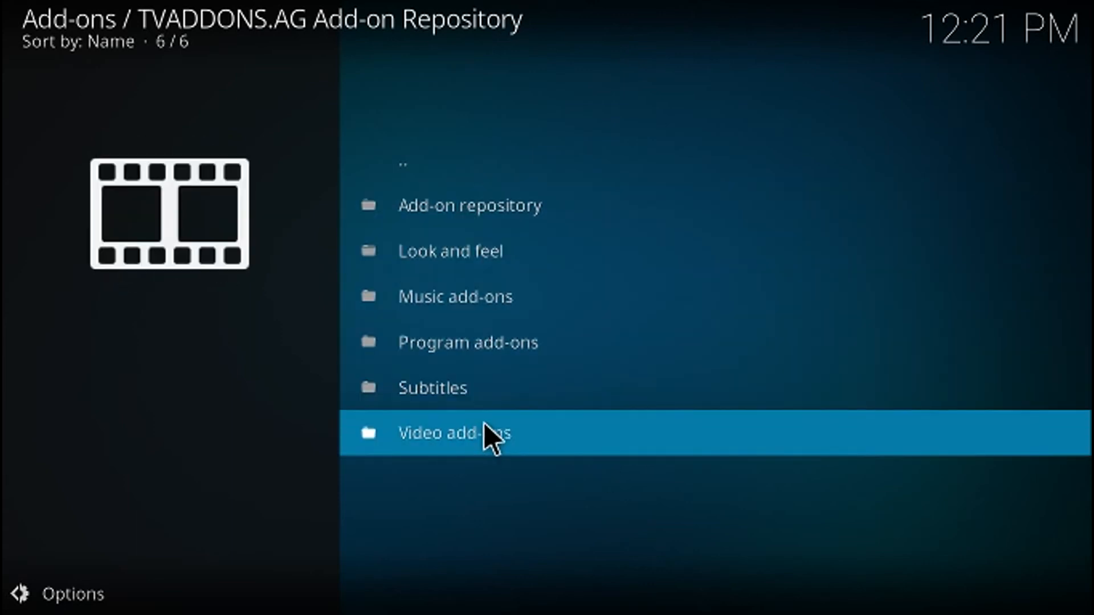
pyautogui.moveTo(582, 450)
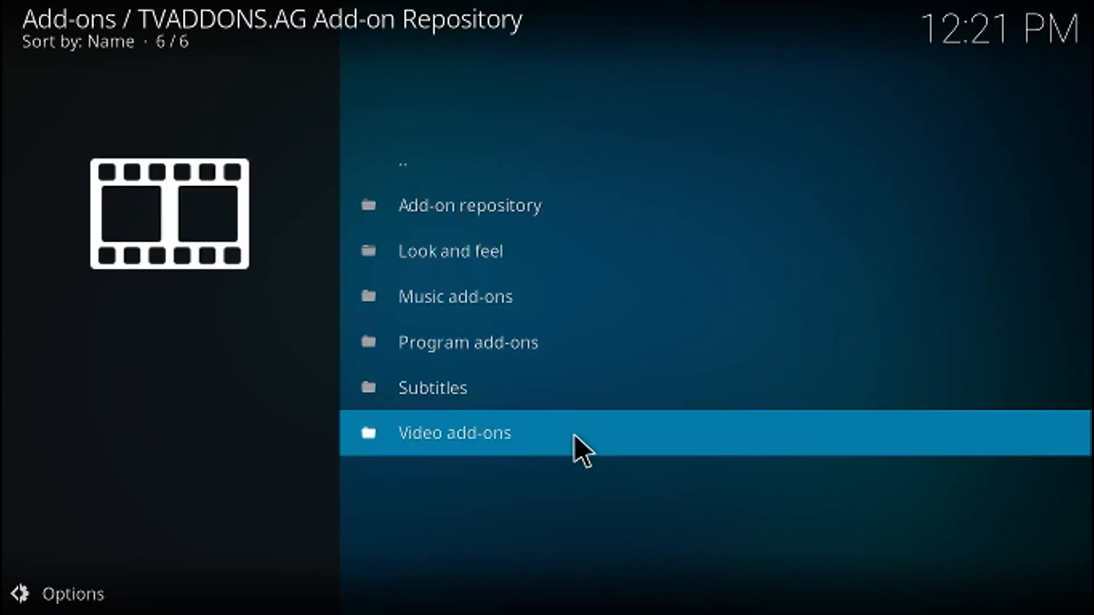
# Find Phoenix in the repository's Video add-ons list and open its details
pyautogui.click(454, 432)
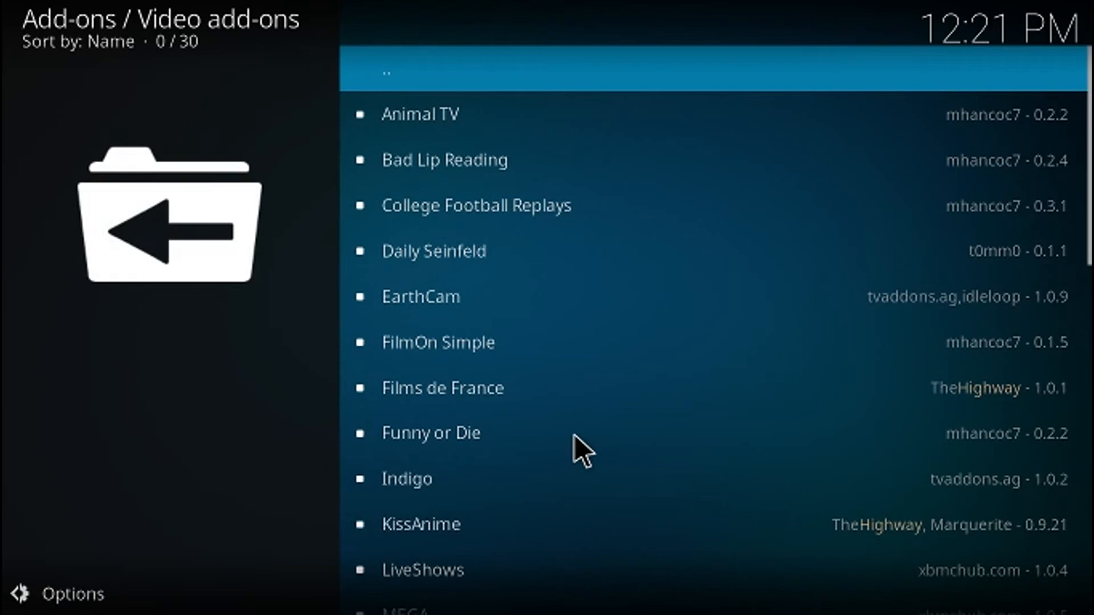
pyautogui.write('M')
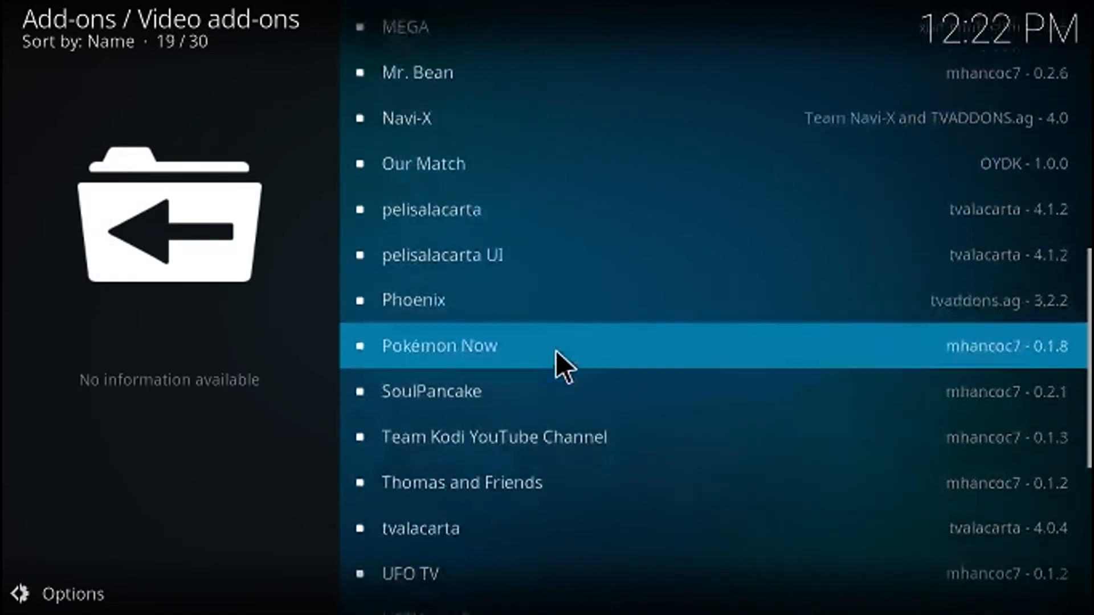
pyautogui.press('up')
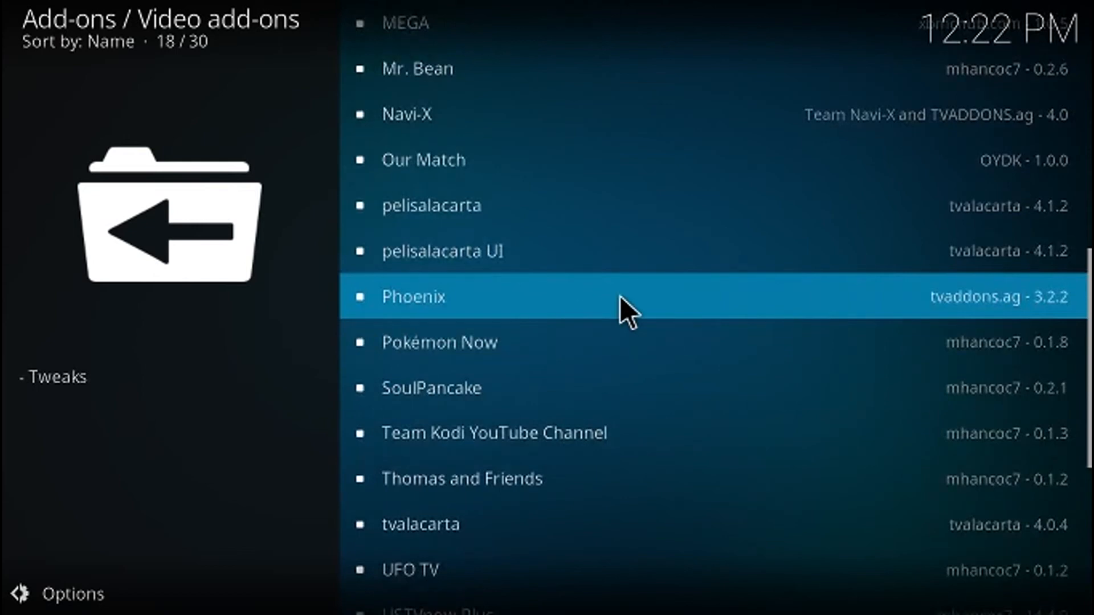
pyautogui.click(413, 296)
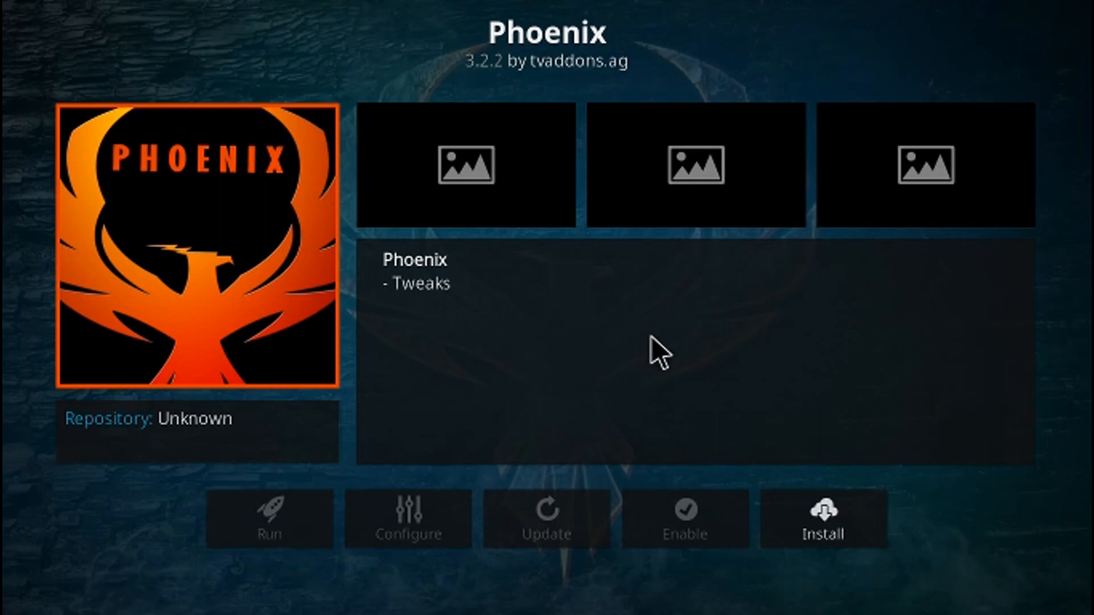
# Install the Phoenix add-on from its details page
pyautogui.click(821, 518)
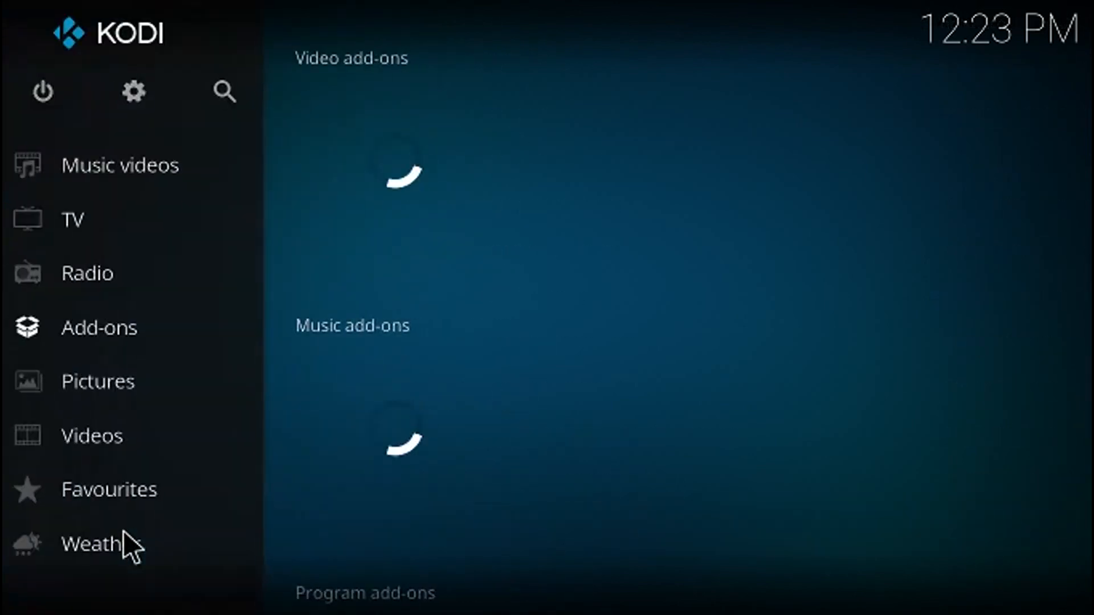
# Move through the home menu to Add-ons and launch the Phoenix video add-on
pyautogui.click(109, 488)
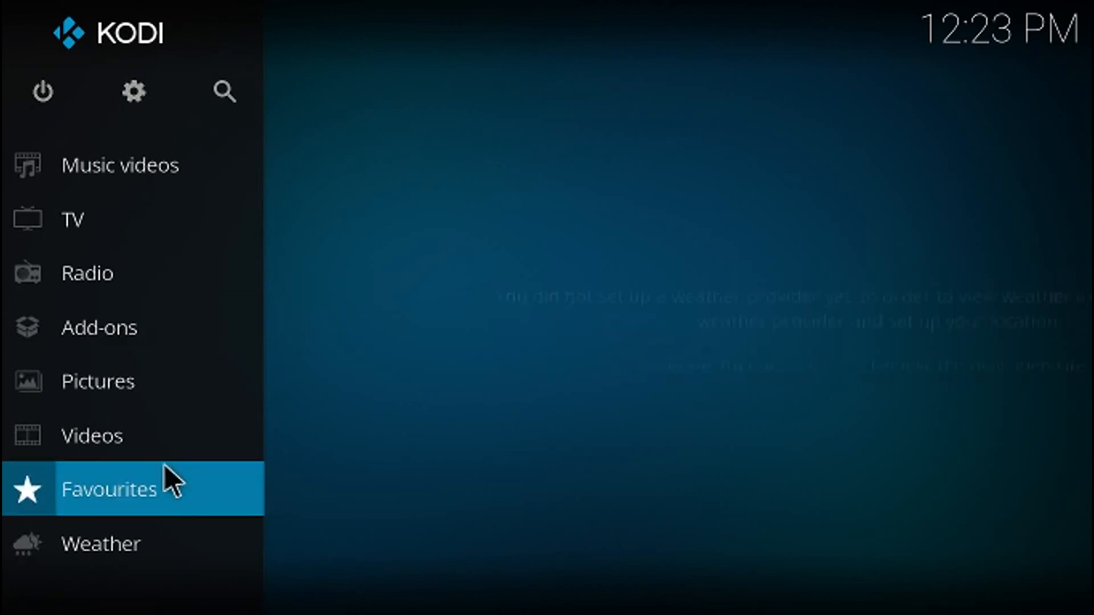
pyautogui.click(87, 273)
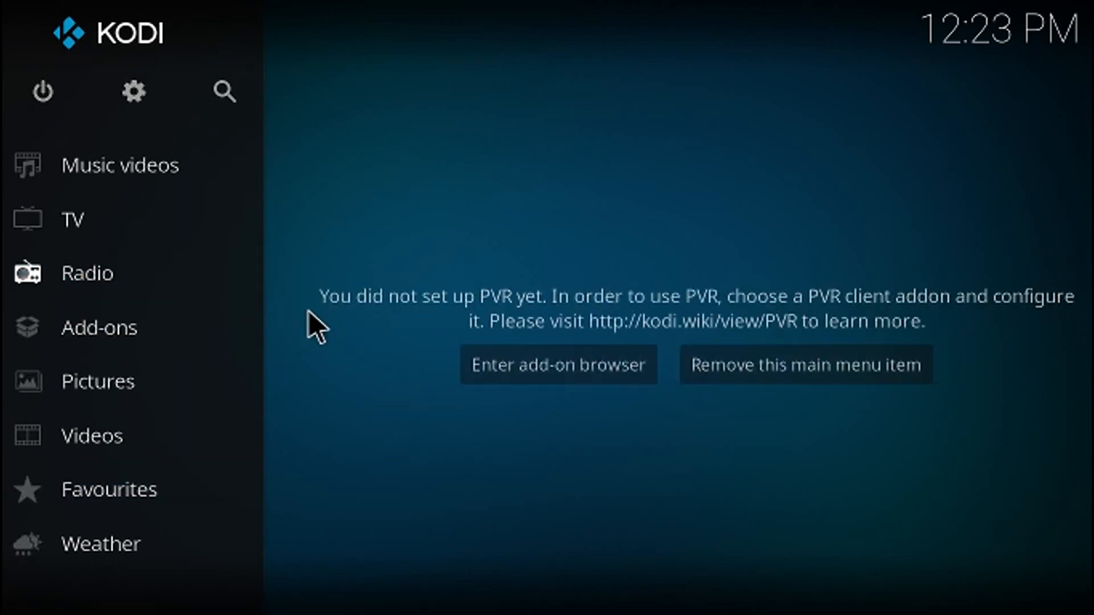
pyautogui.click(99, 327)
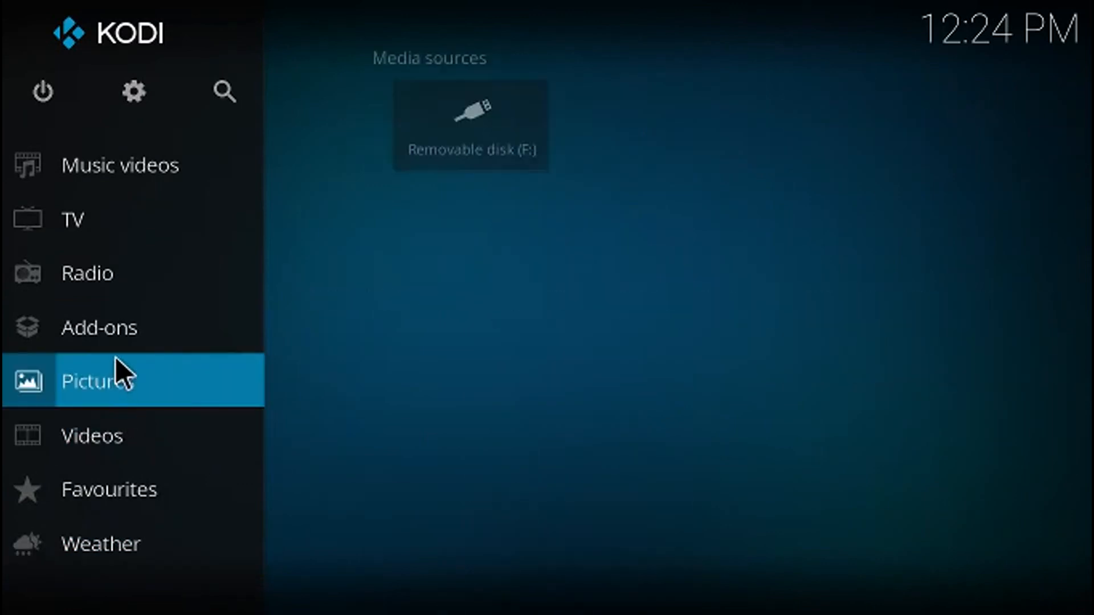
pyautogui.click(99, 327)
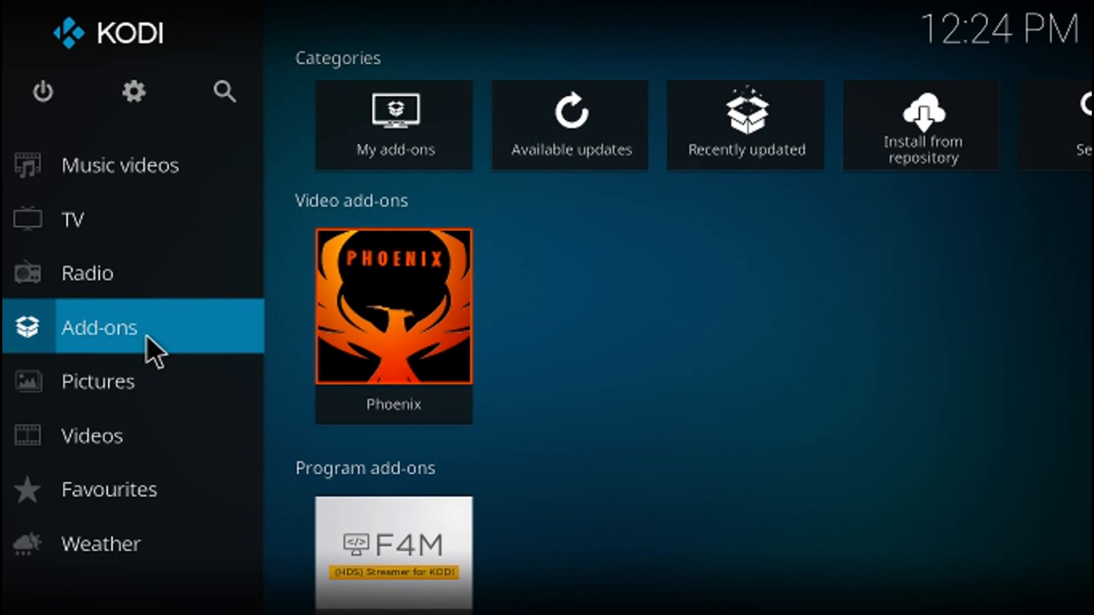
pyautogui.moveTo(248, 367)
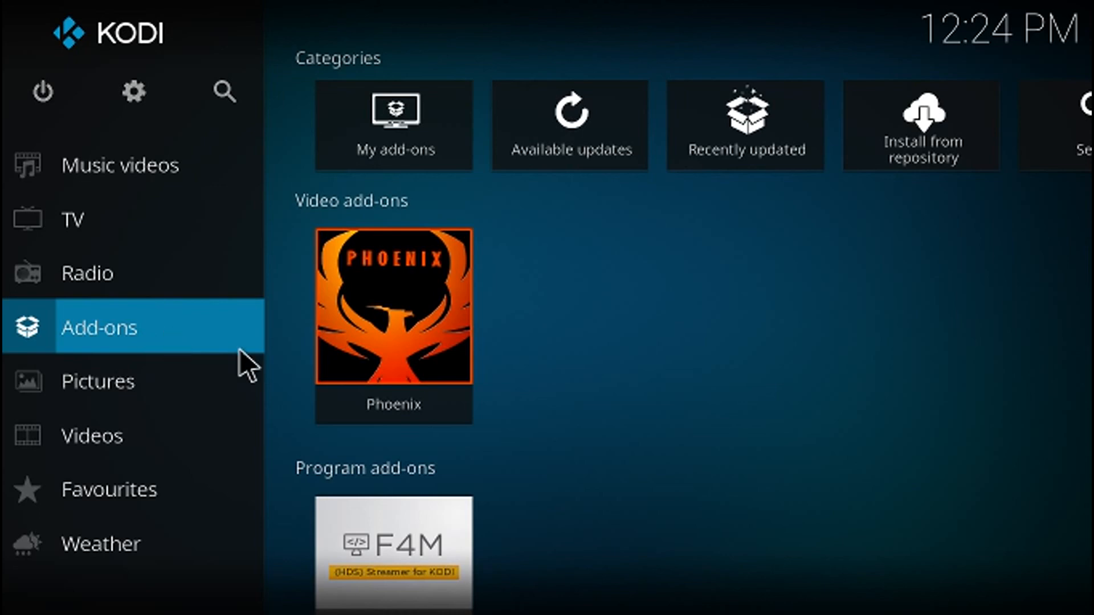
pyautogui.moveTo(392, 308)
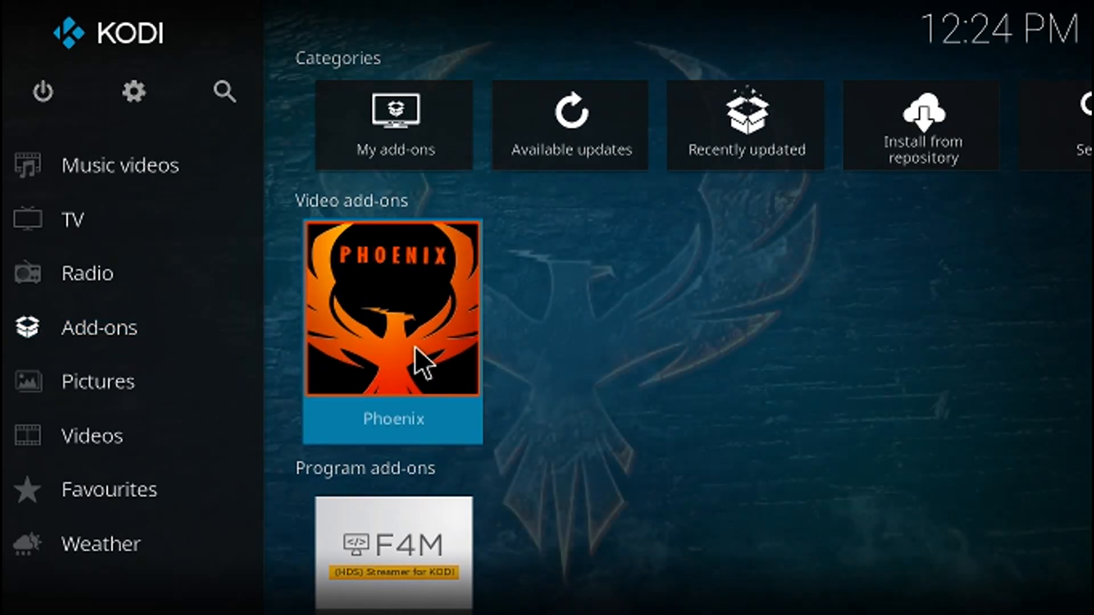
pyautogui.click(391, 309)
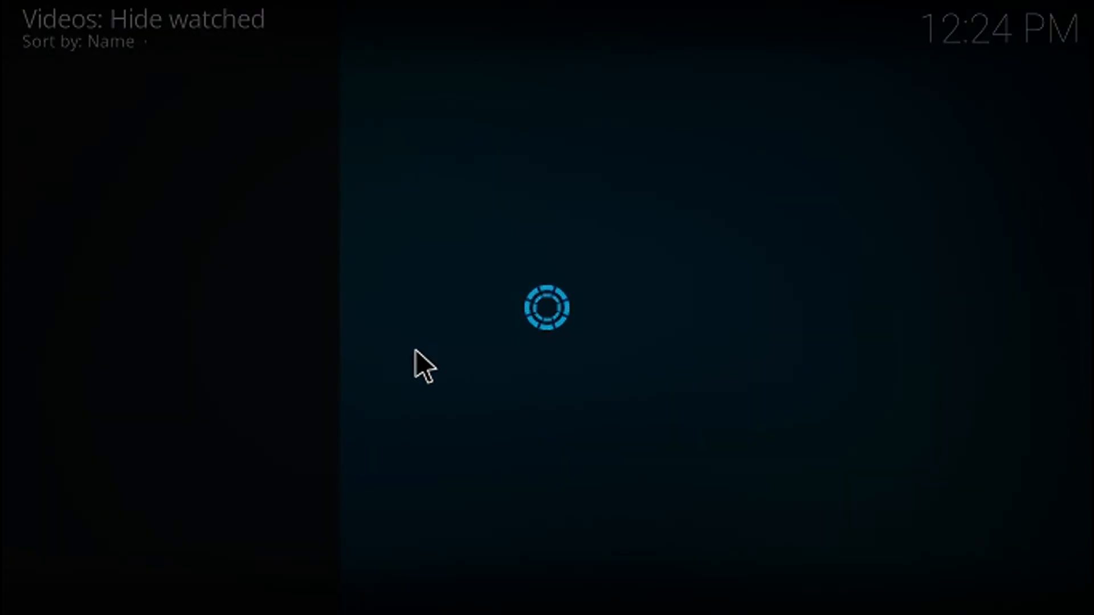